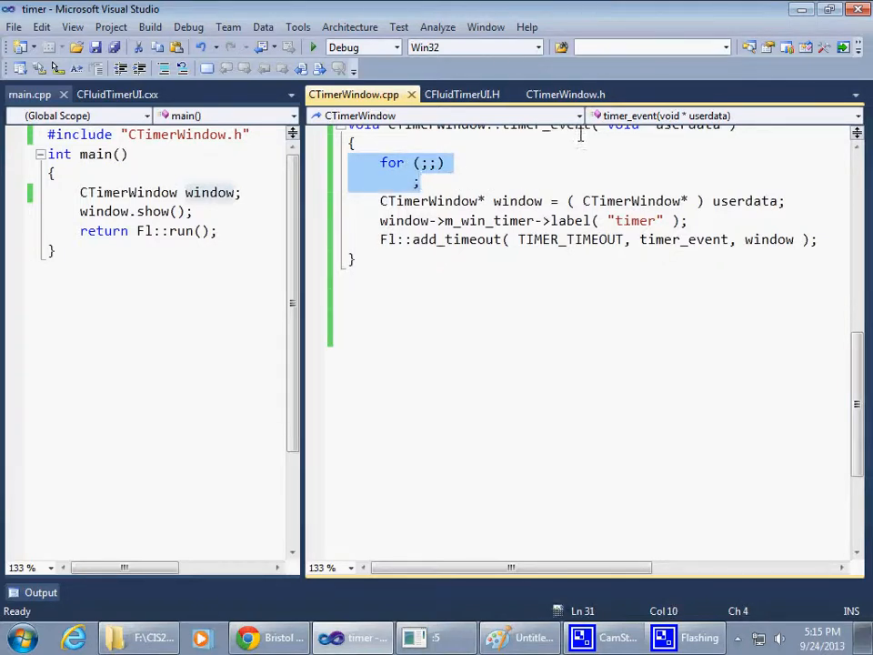
Remove the empty for(;;) loop from timer_event and switch to the CTimerWindow.h header
{"action": "key", "text": "Delete"}
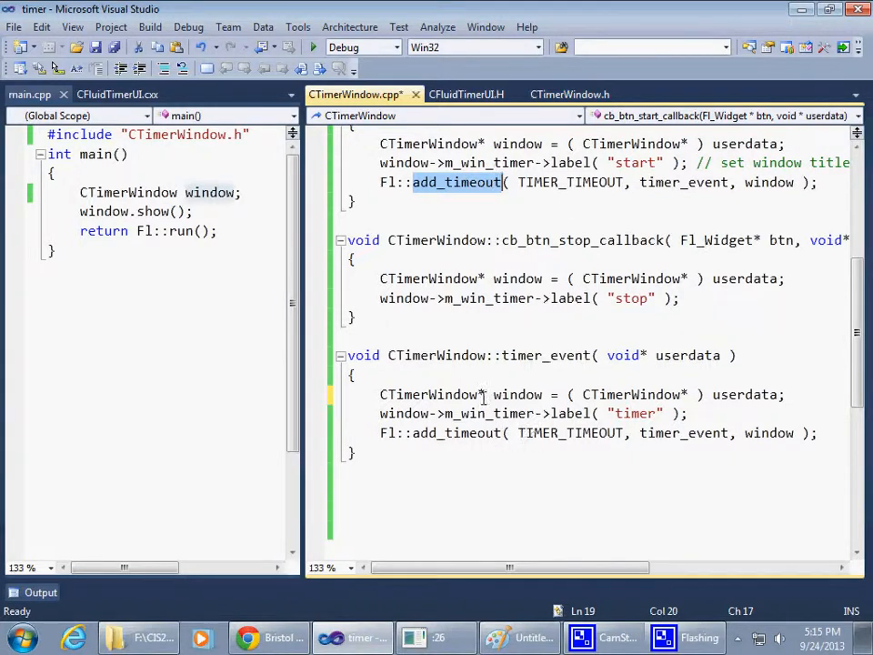
{"action": "left_click", "coordinate": [472, 433]}
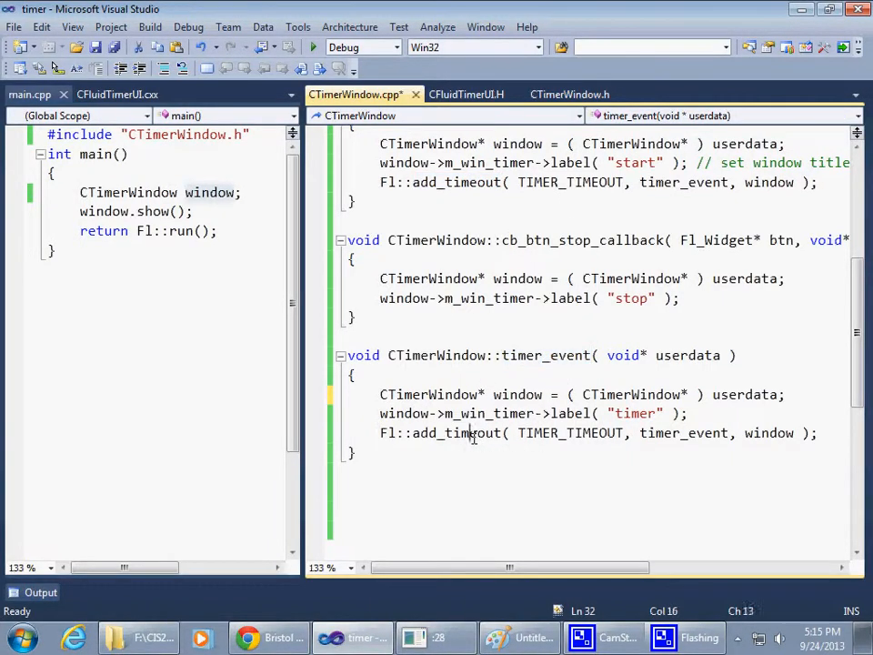
{"action": "double_click", "coordinate": [456, 433]}
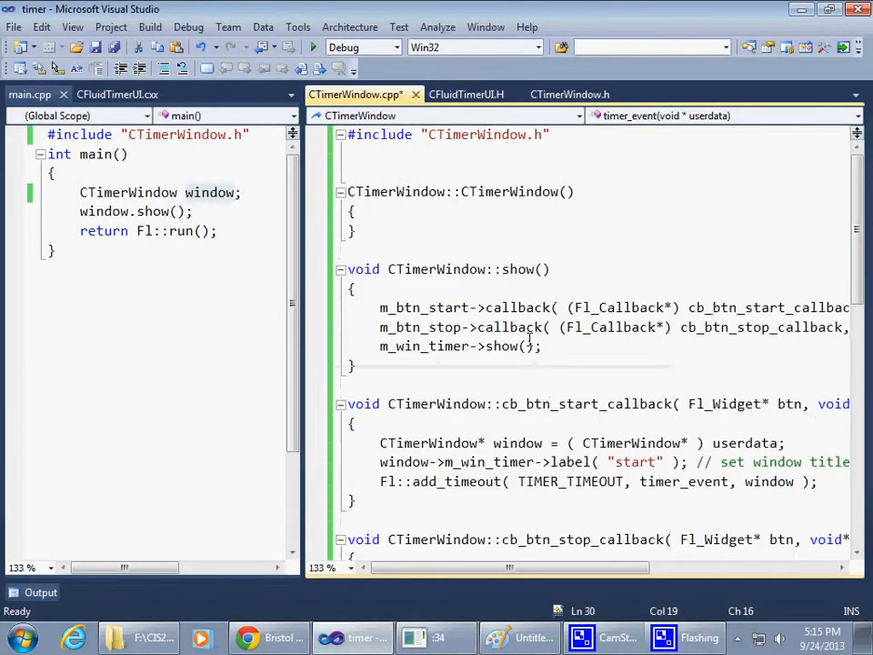
{"action": "scroll", "scroll_direction": "down", "scroll_amount": 3}
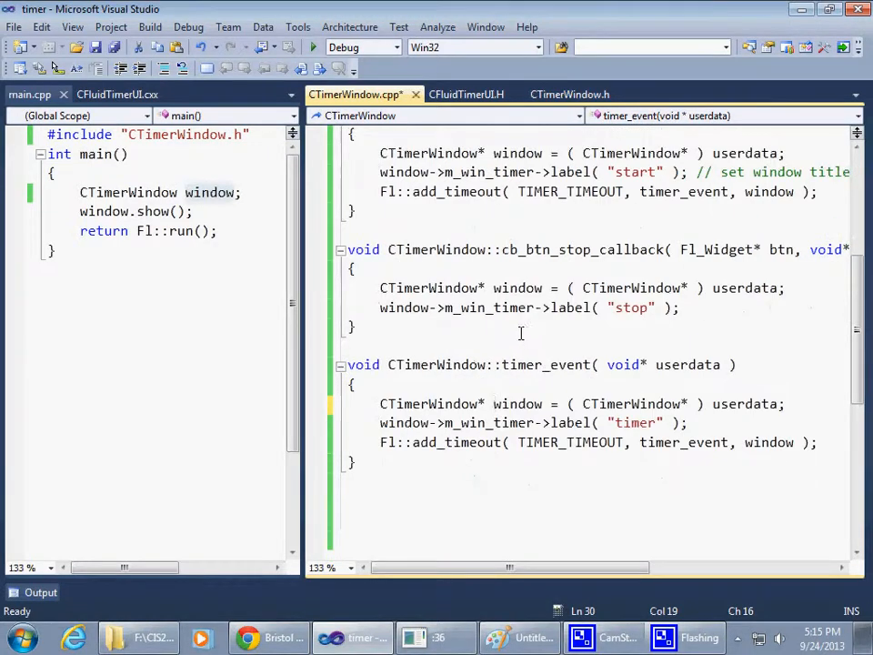
{"action": "left_click", "coordinate": [570, 94]}
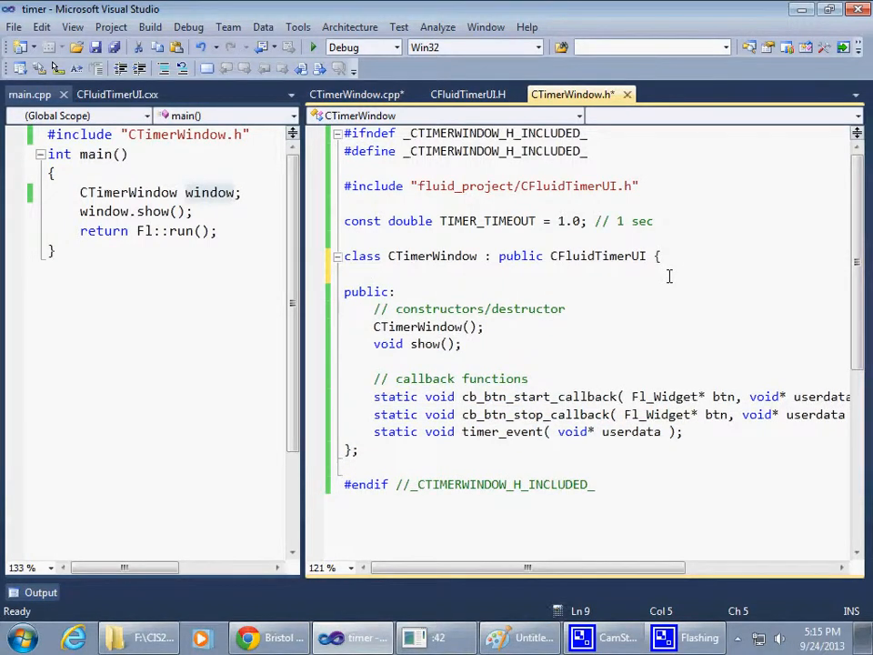
Declare a private member 'bool m_is_animated;' in the CTimerWindow class header
{"action": "type", "text": "int"}
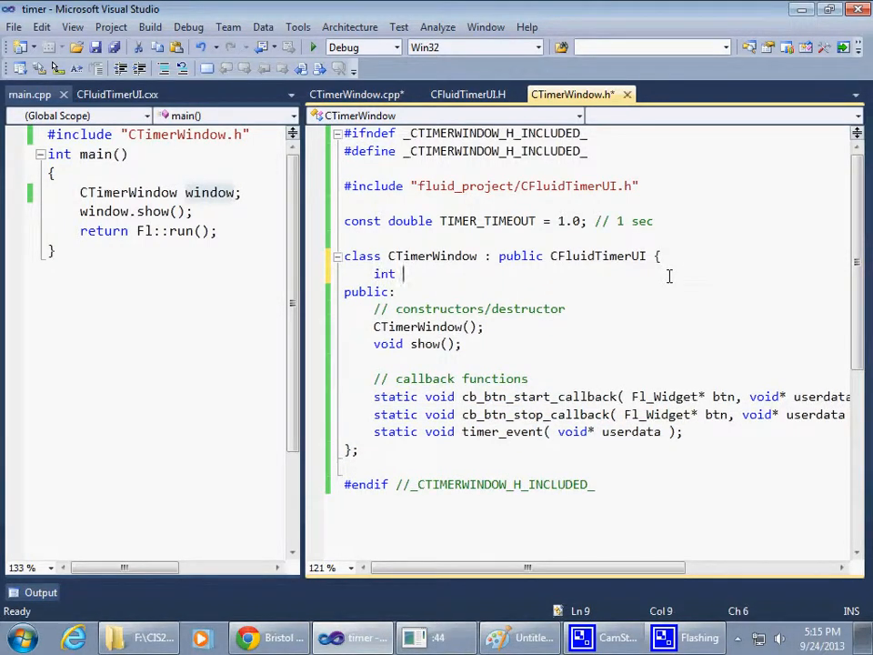
{"action": "double_click", "coordinate": [383, 274]}
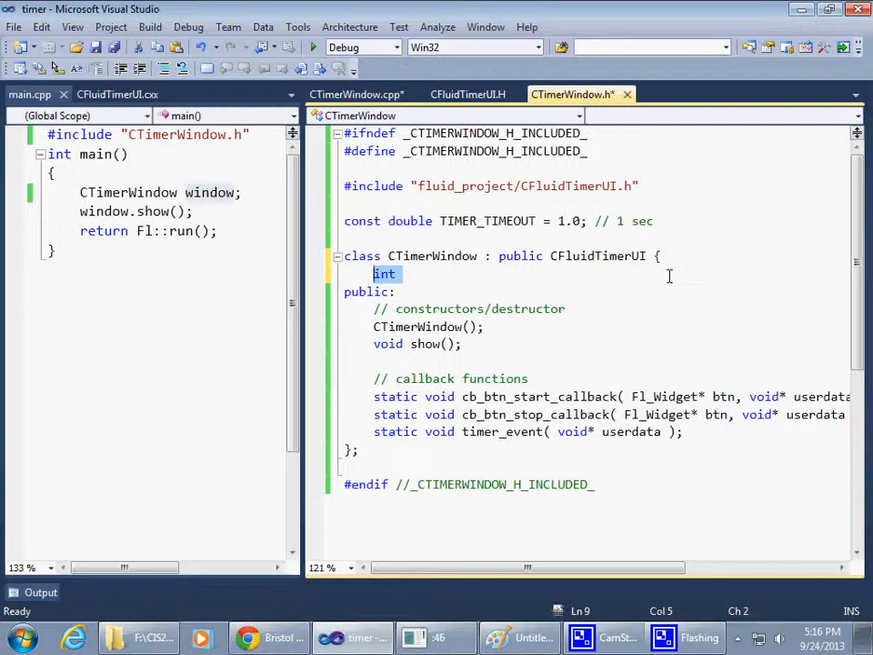
{"action": "type", "text": "bool"}
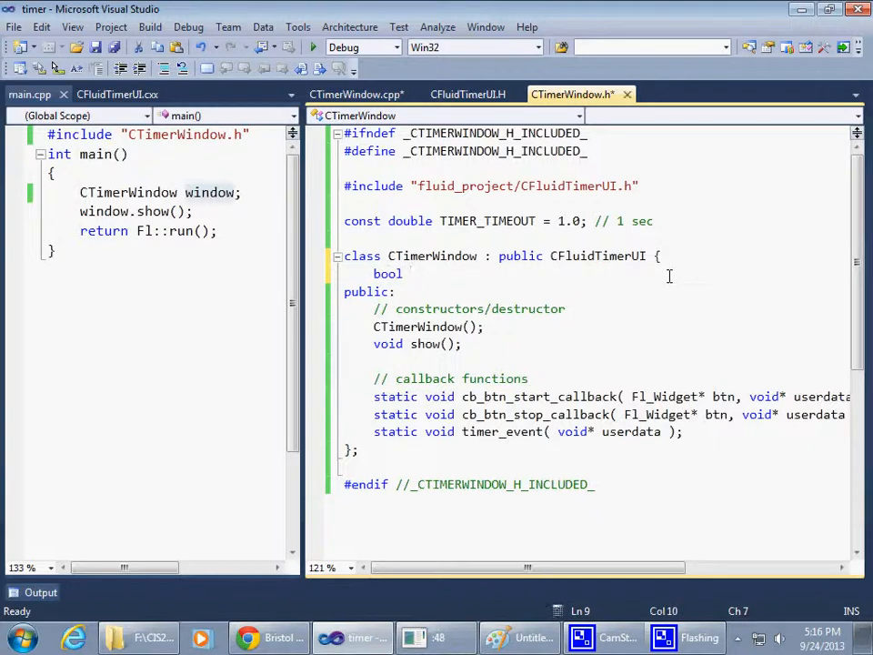
{"action": "type", "text": "m_"}
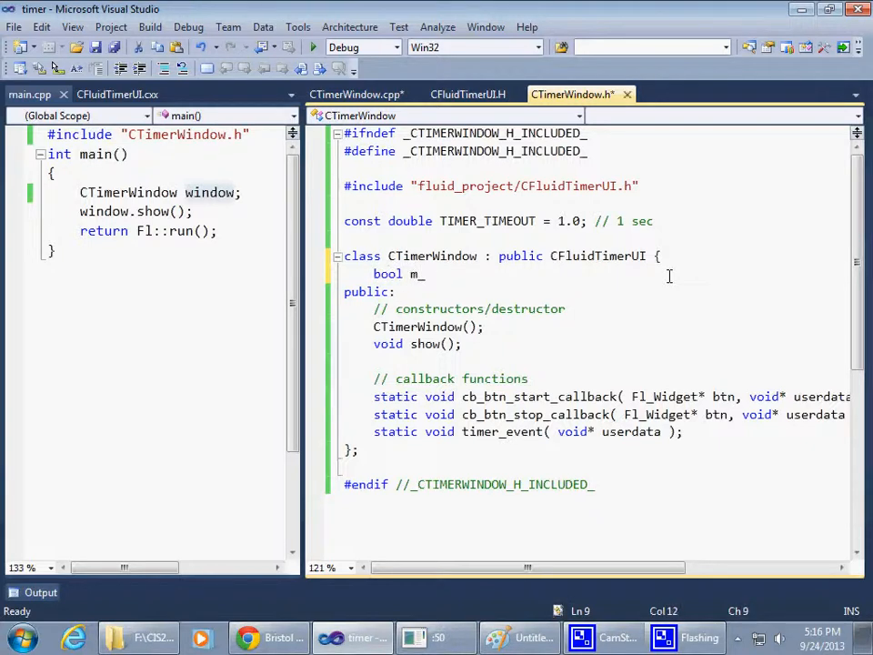
{"action": "type", "text": "a"}
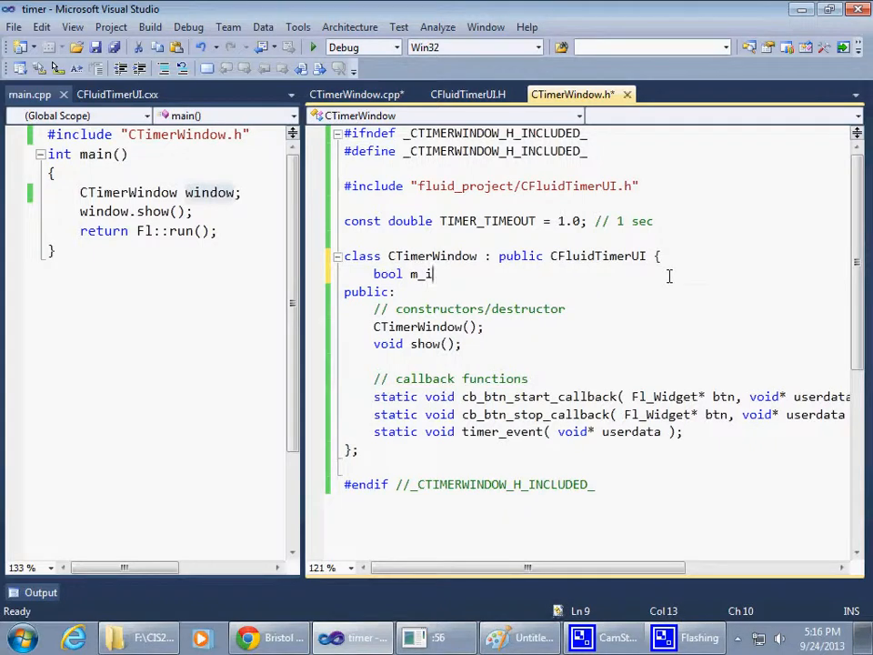
{"action": "type", "text": "s_"}
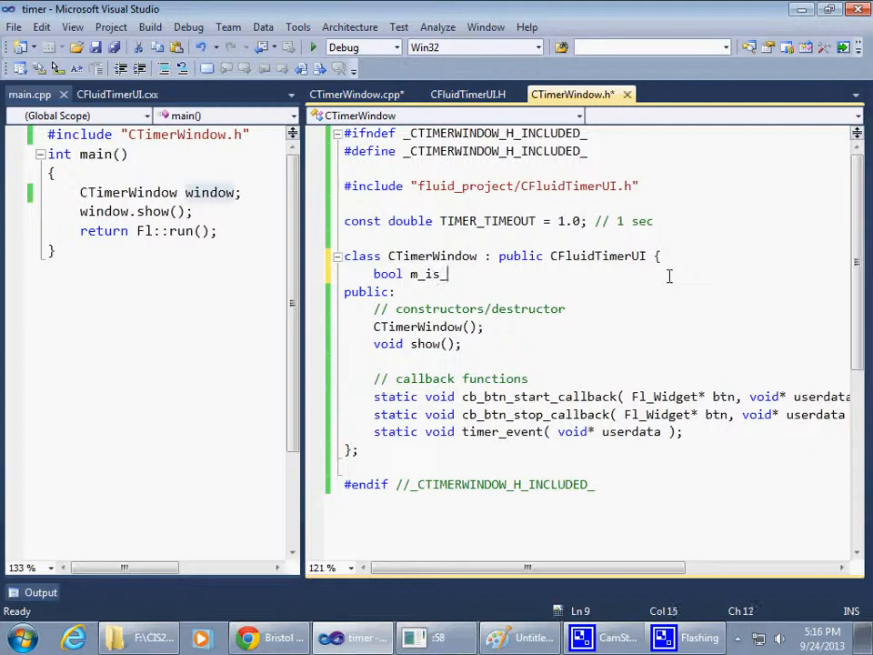
{"action": "type", "text": "anuik"}
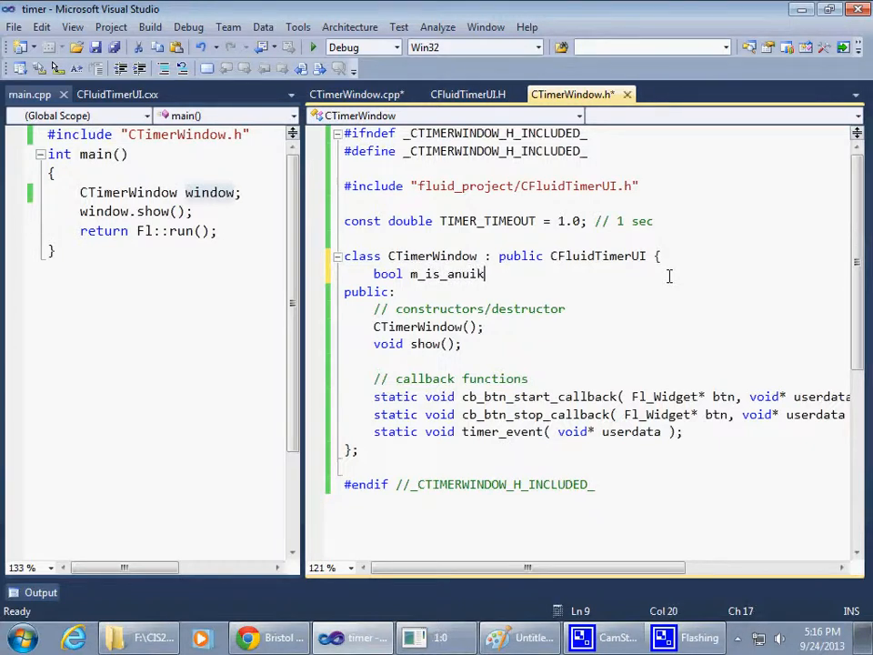
{"action": "key", "text": "BackSpace"}
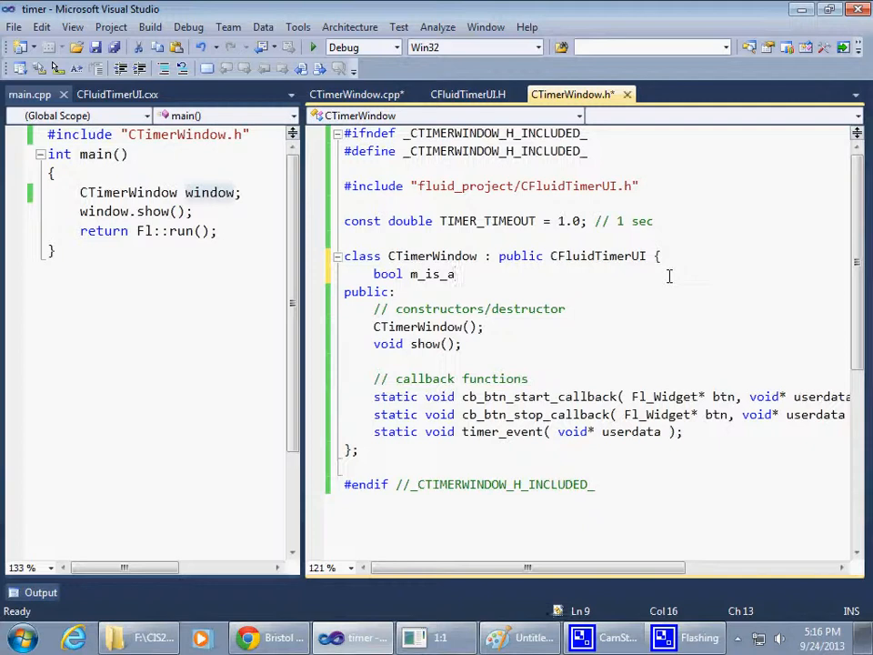
{"action": "type", "text": "nimatedl"}
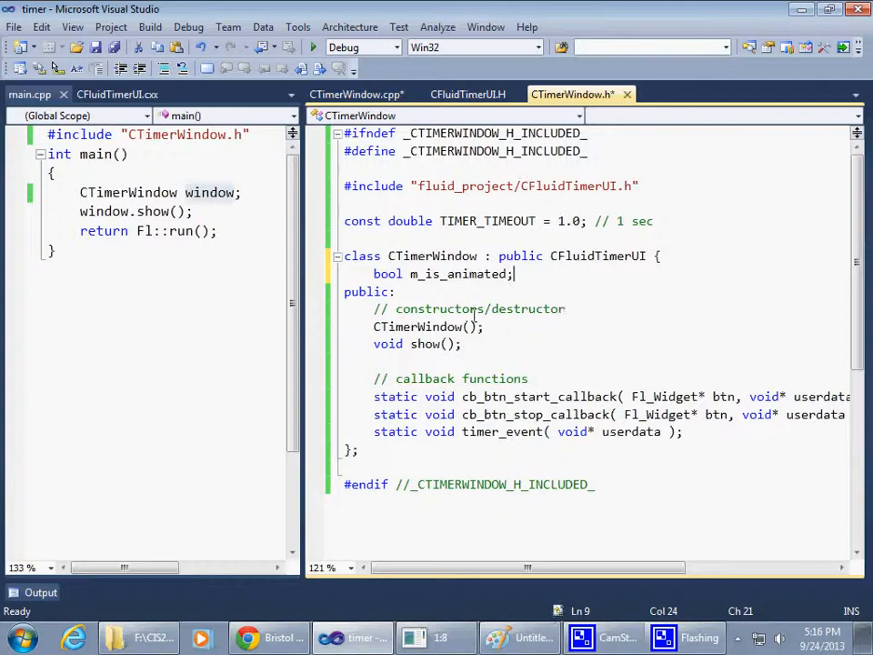
{"action": "double_click", "coordinate": [459, 273]}
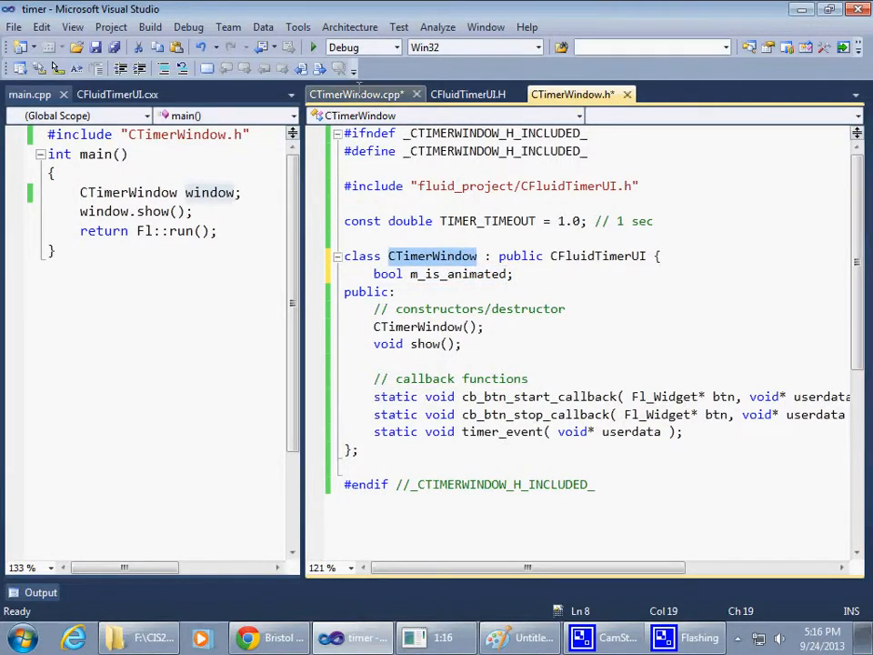
Place CTimerWindow.cpp in a new vertical tab group and initialize m_is_animated = false in the constructor
{"action": "right_click", "coordinate": [355, 94]}
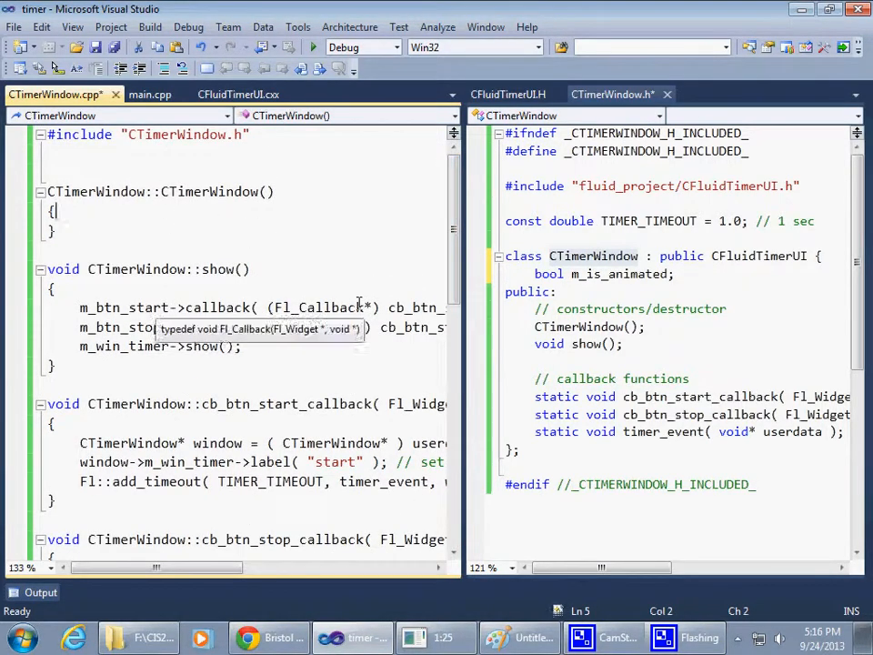
{"action": "type", "text": "m_is_animated ="}
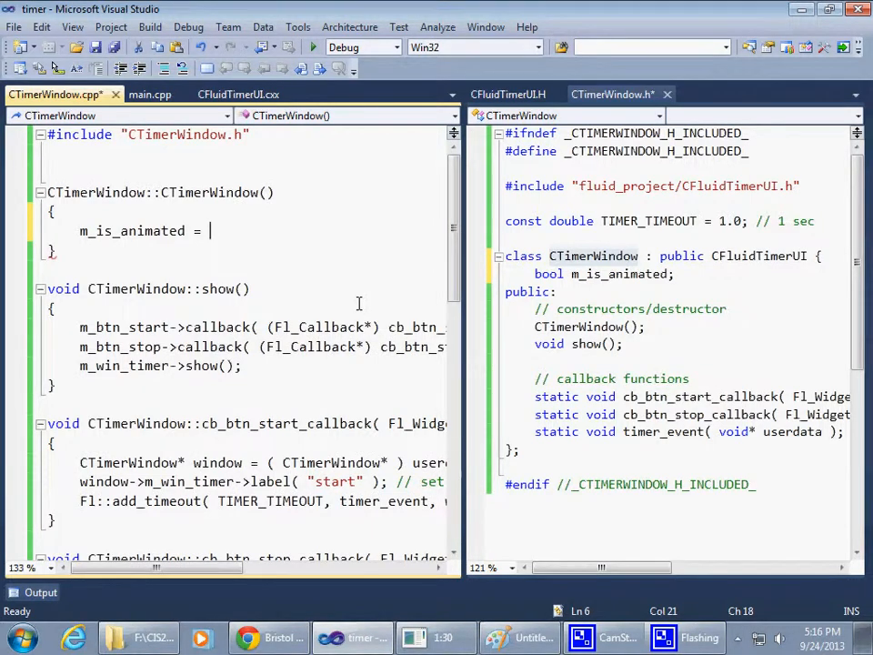
{"action": "type", "text": "false"}
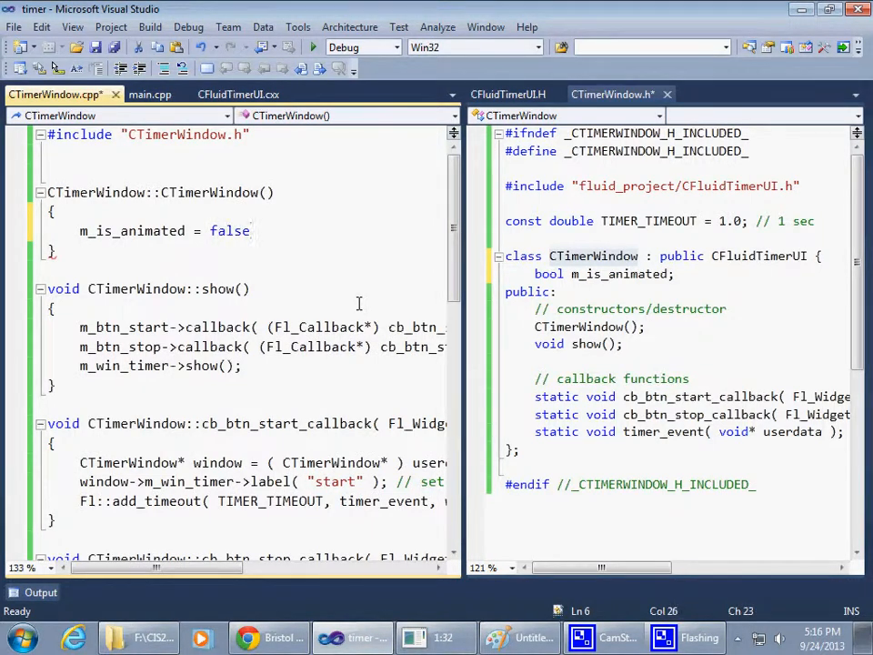
{"action": "type", "text": ";"}
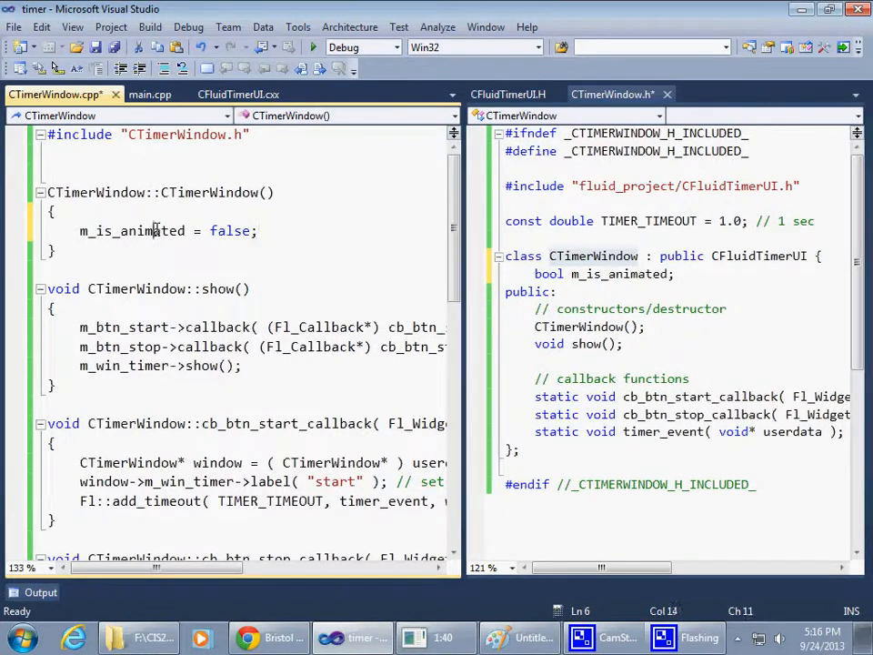
{"action": "double_click", "coordinate": [131, 231]}
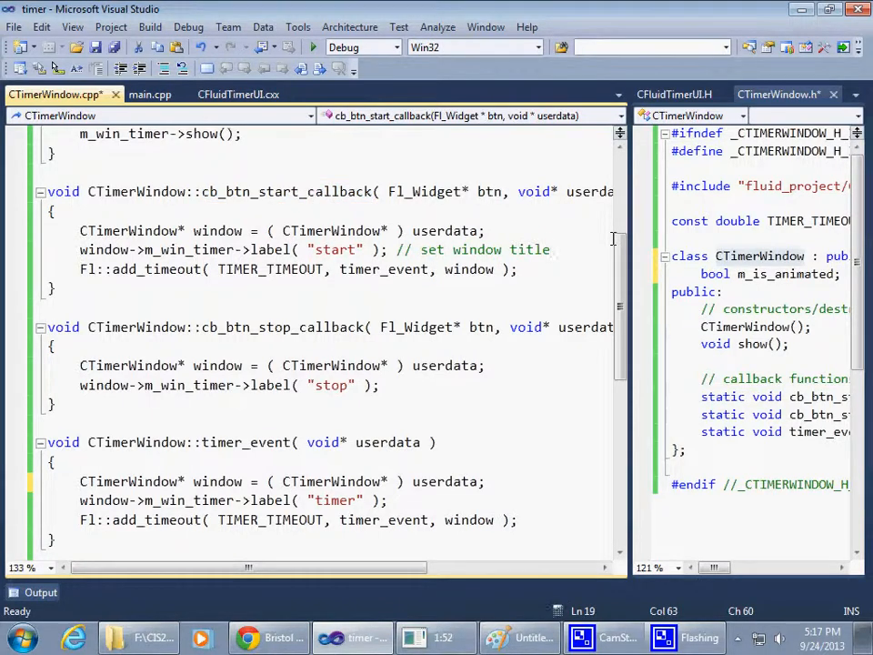
Make the start callback set window->m_is_animated = true
{"action": "double_click", "coordinate": [790, 274]}
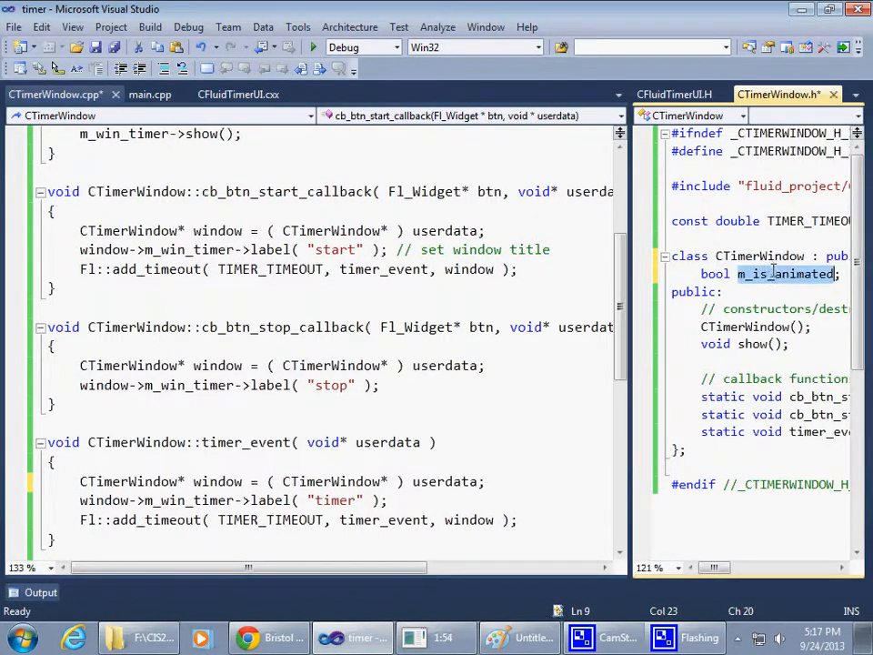
{"action": "type", "text": "m_is_animated = true"}
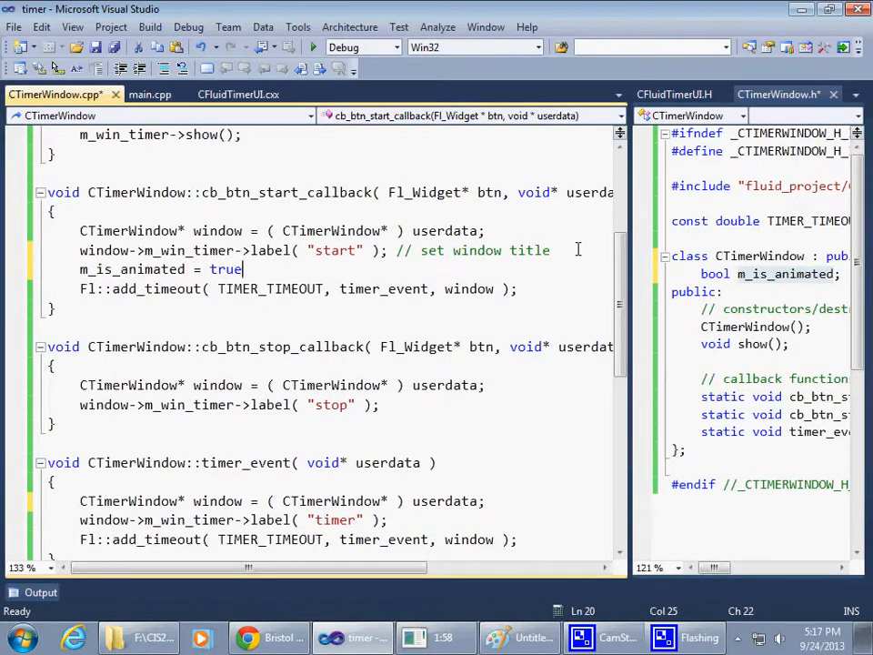
{"action": "type", "text": ";"}
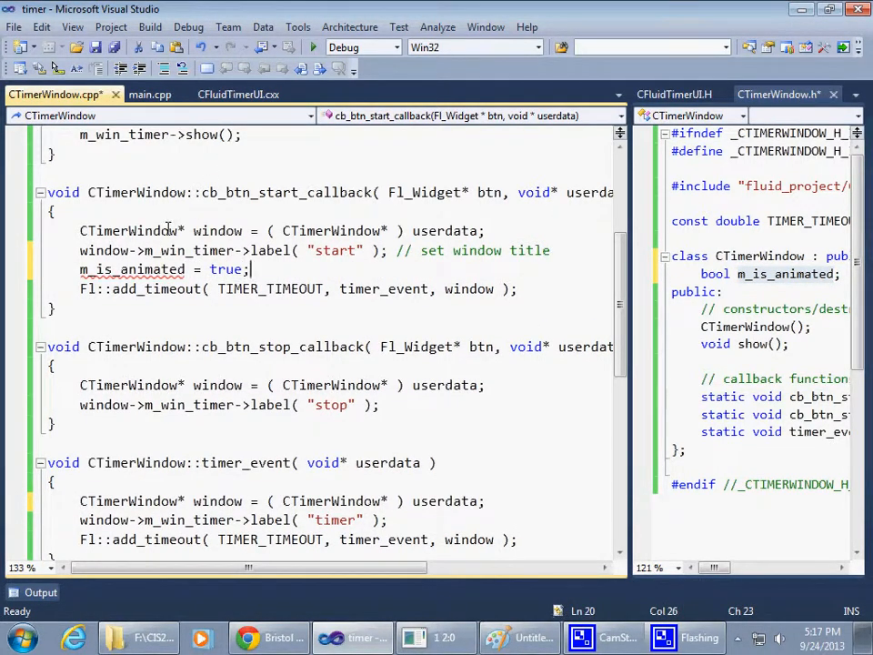
{"action": "double_click", "coordinate": [105, 250]}
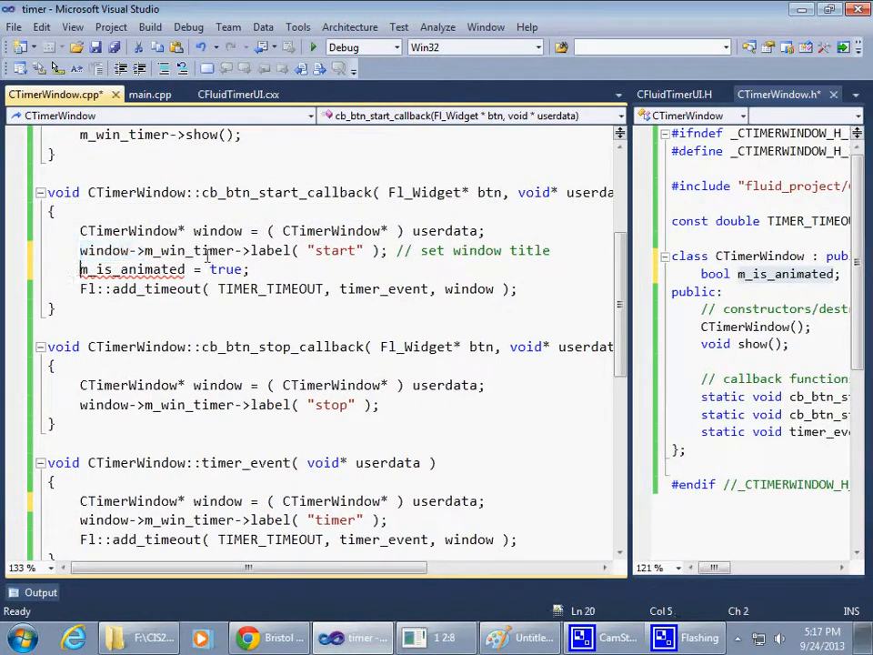
{"action": "type", "text": "window->"}
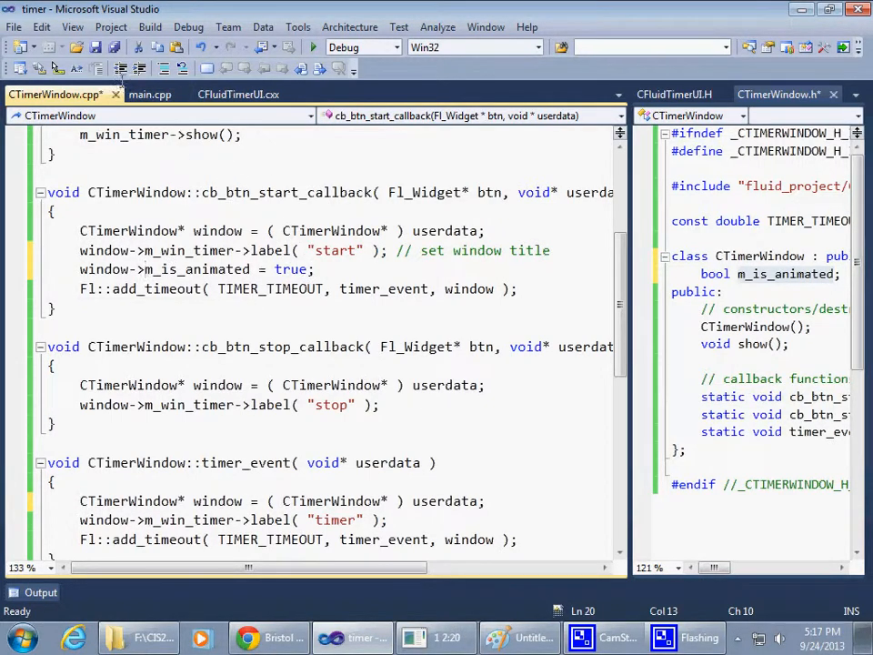
Make the stop callback set window->m_is_animated = false and label the window 'stop'
{"action": "double_click", "coordinate": [199, 269]}
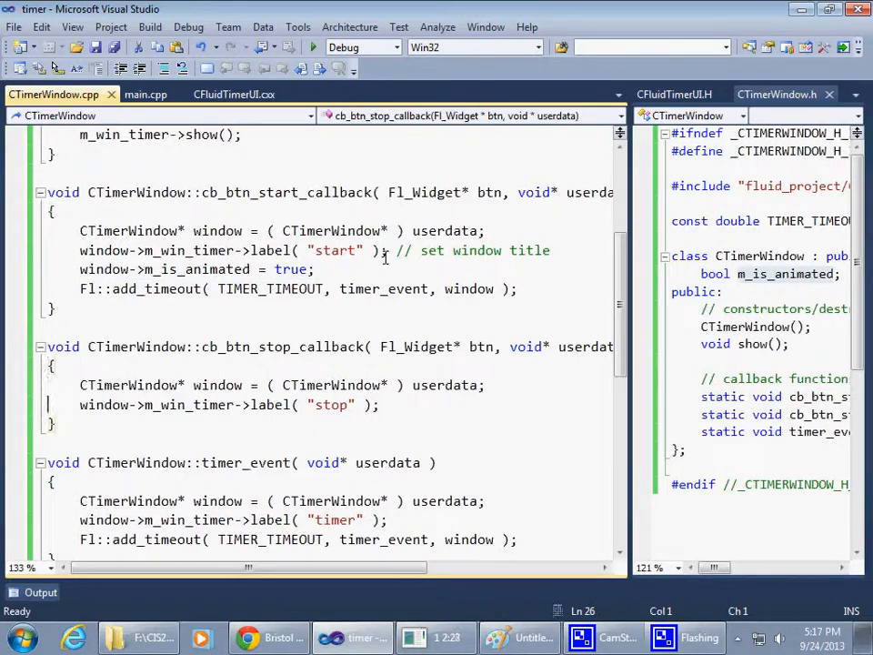
{"action": "type", "text": "window->m_is_animated = true;"}
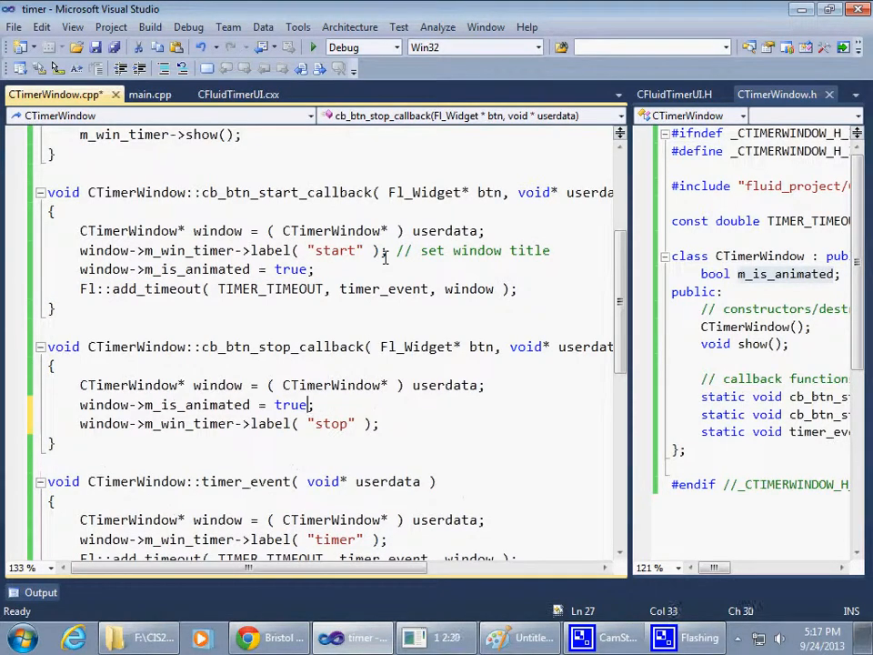
{"action": "double_click", "coordinate": [291, 405]}
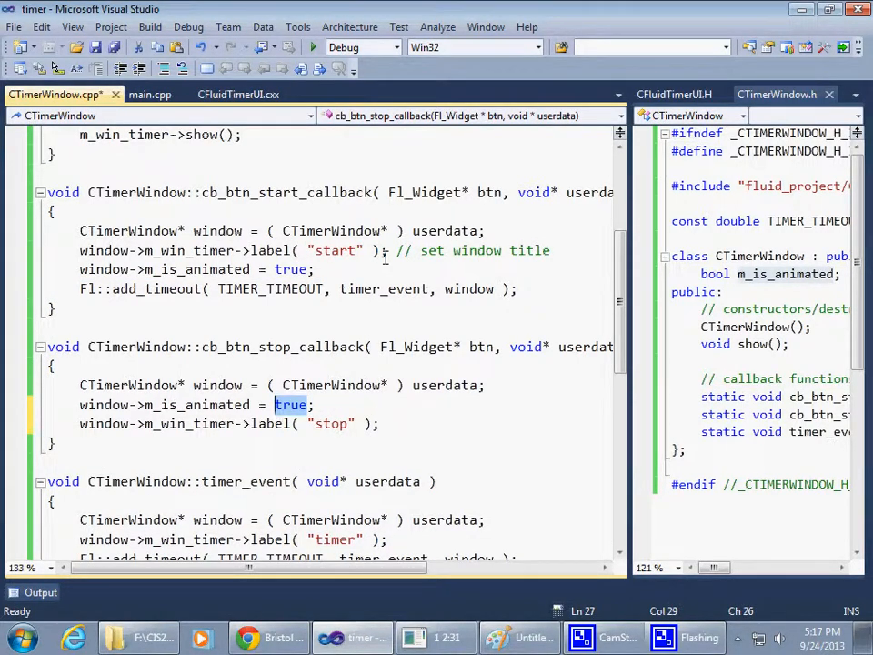
{"action": "type", "text": "false"}
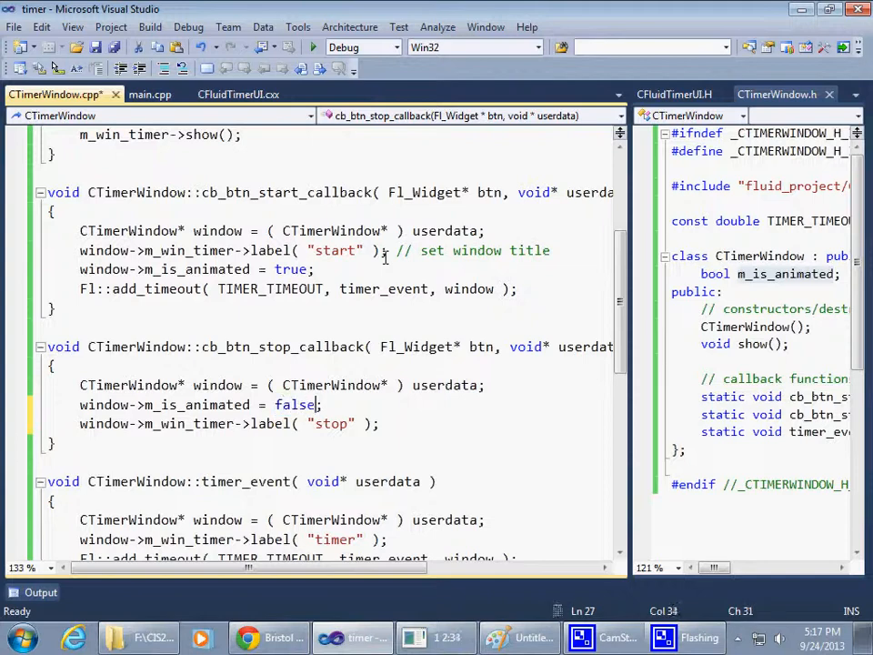
{"action": "double_click", "coordinate": [282, 346]}
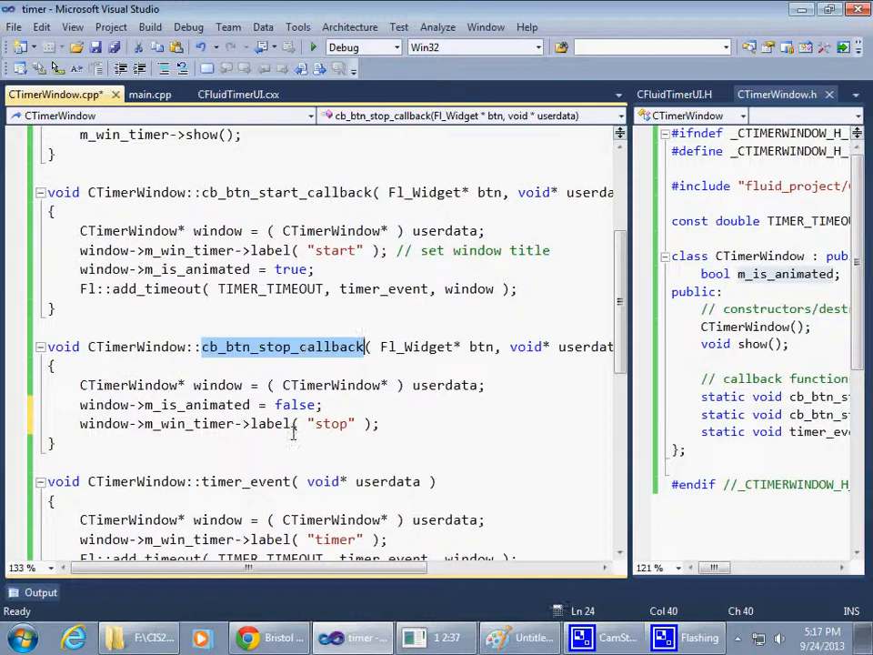
{"action": "double_click", "coordinate": [196, 405]}
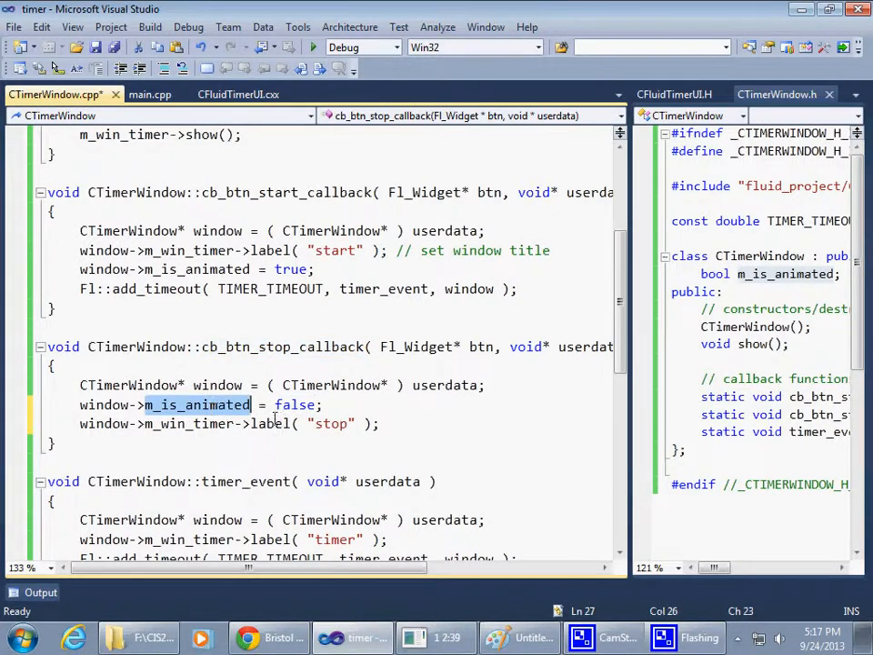
{"action": "mouse_move", "coordinate": [403, 392]}
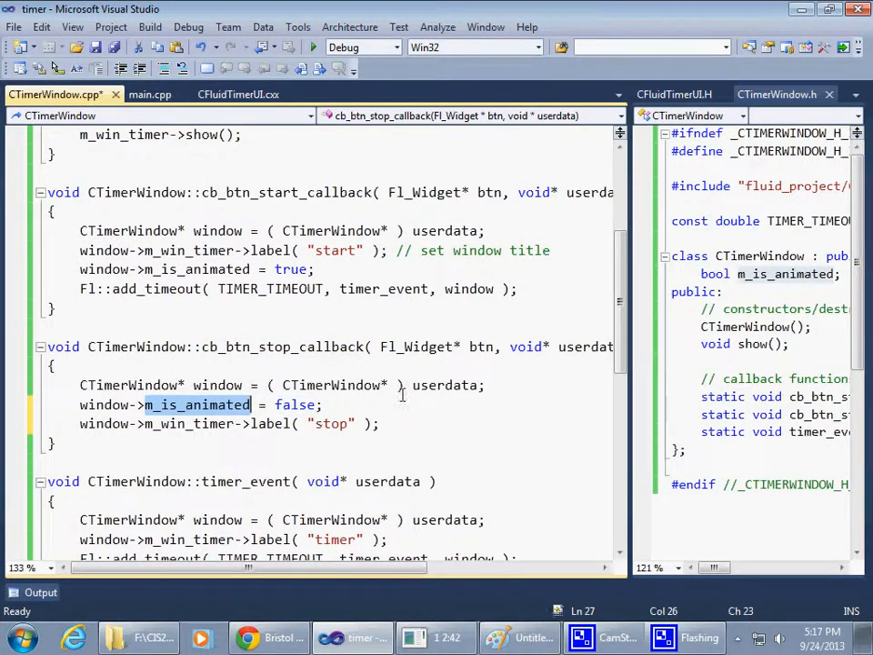
{"action": "scroll", "scroll_direction": "down", "scroll_amount": 3}
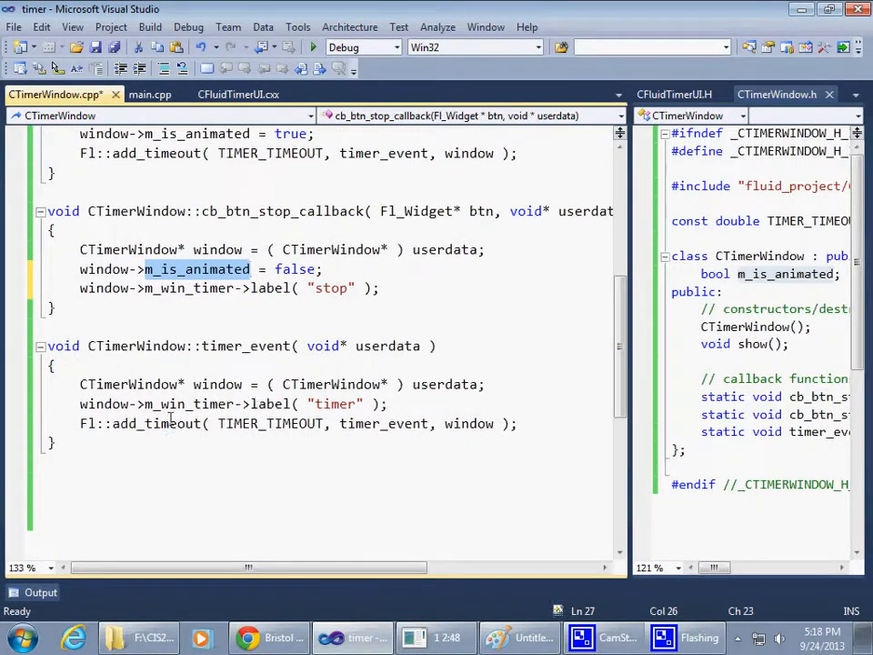
Wrap the Fl::add_timeout call in if ( window->m_is_animated ) { ... } inside timer_event
{"action": "double_click", "coordinate": [159, 423]}
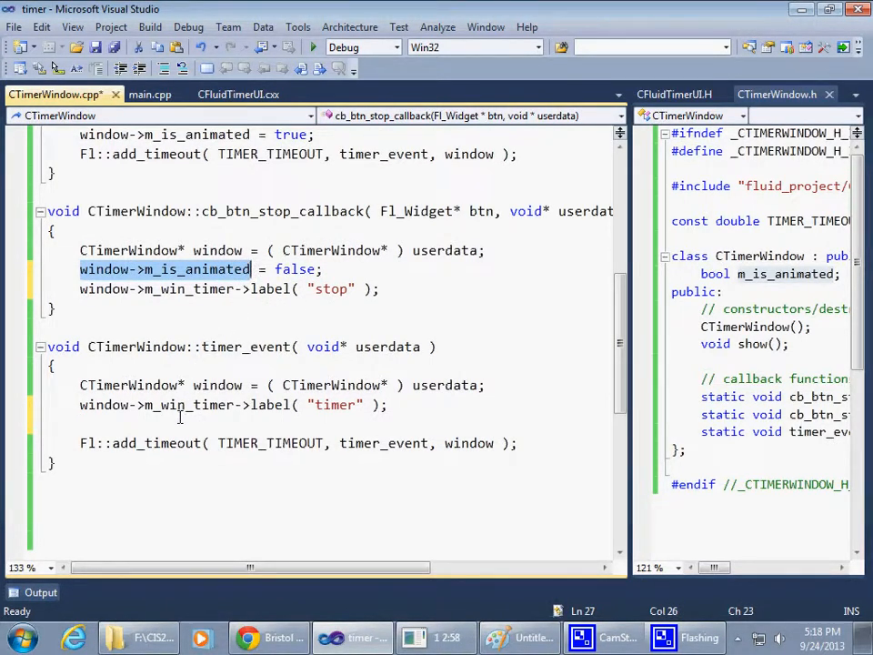
{"action": "type", "text": "if"}
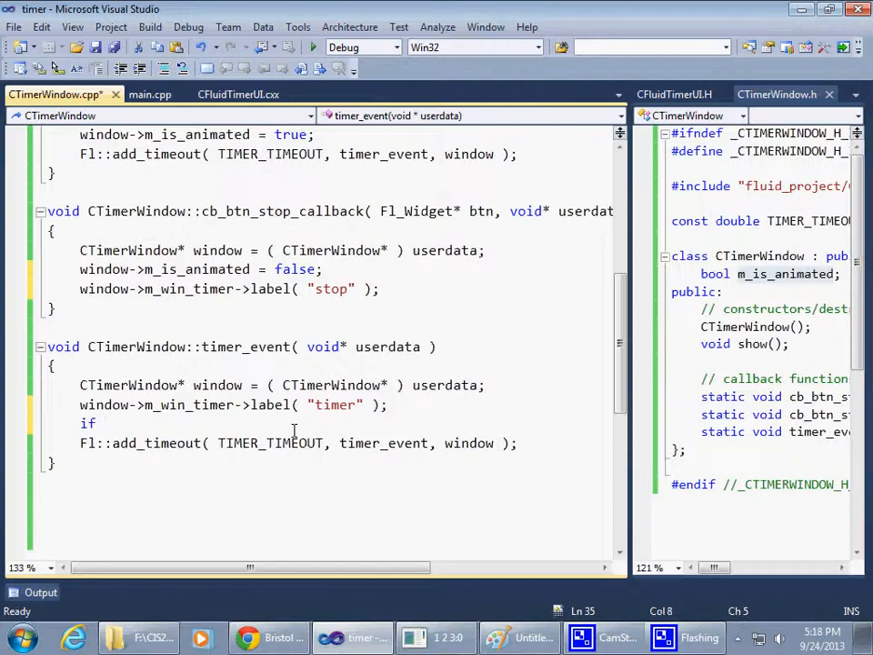
{"action": "type", "text": "( window->m_is_animated ) {"}
{"action": "type", "text": "}"}
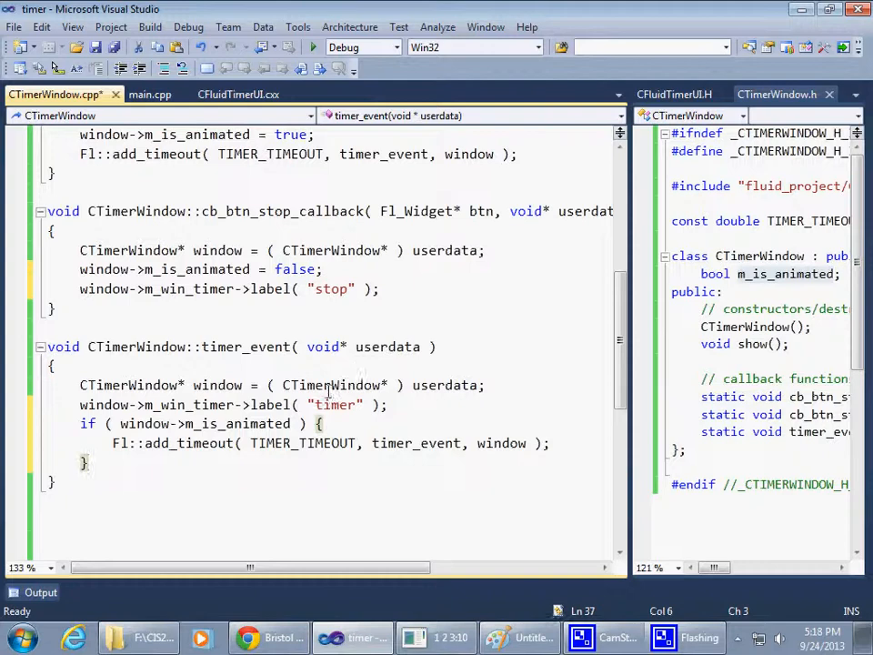
{"action": "double_click", "coordinate": [245, 346]}
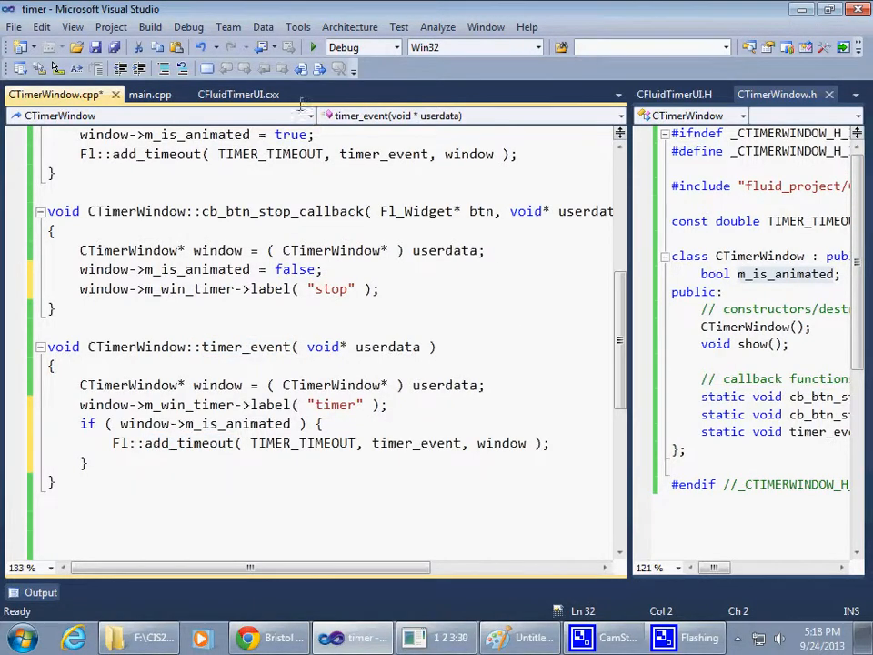
Build the solution, run the app, and test Start and Stop so the window title reads 'stop'
{"action": "left_click", "coordinate": [150, 27]}
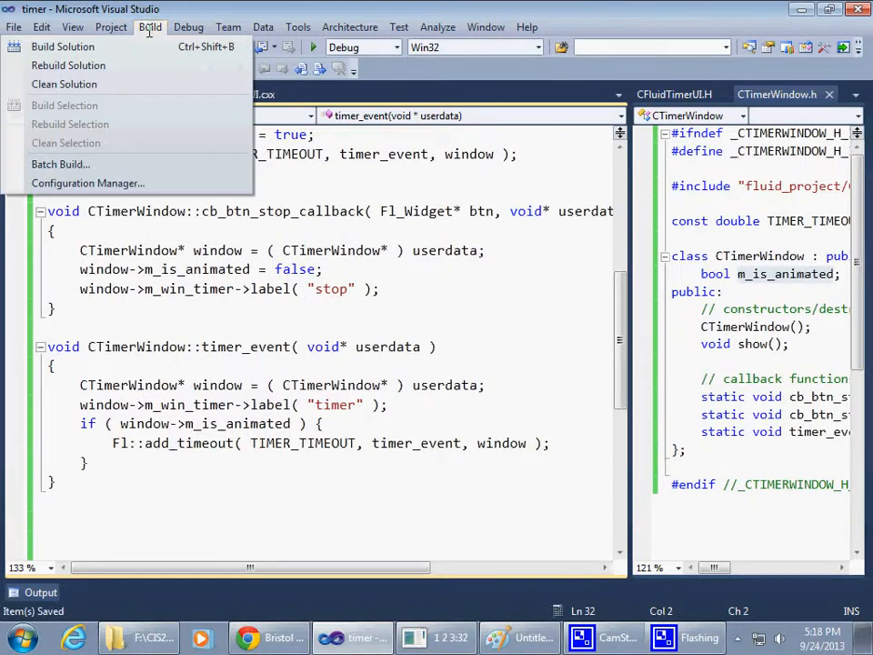
{"action": "left_click", "coordinate": [62, 46]}
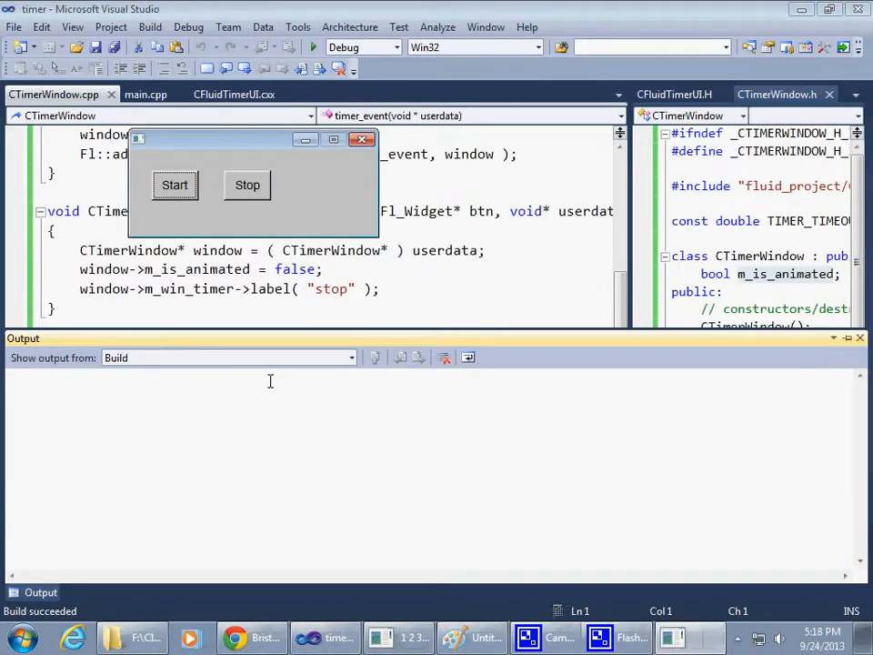
{"action": "left_click", "coordinate": [175, 184]}
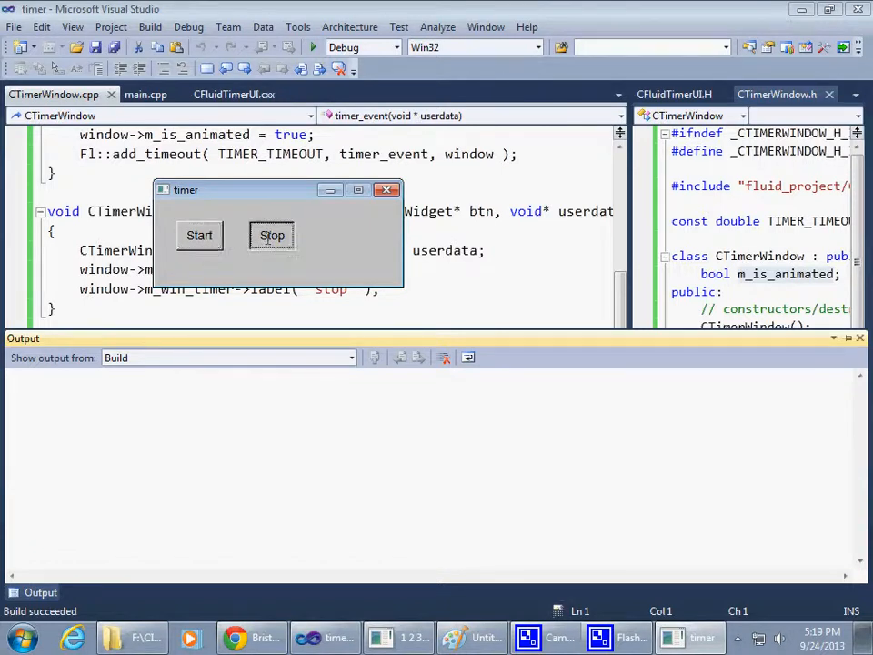
{"action": "left_click", "coordinate": [272, 235]}
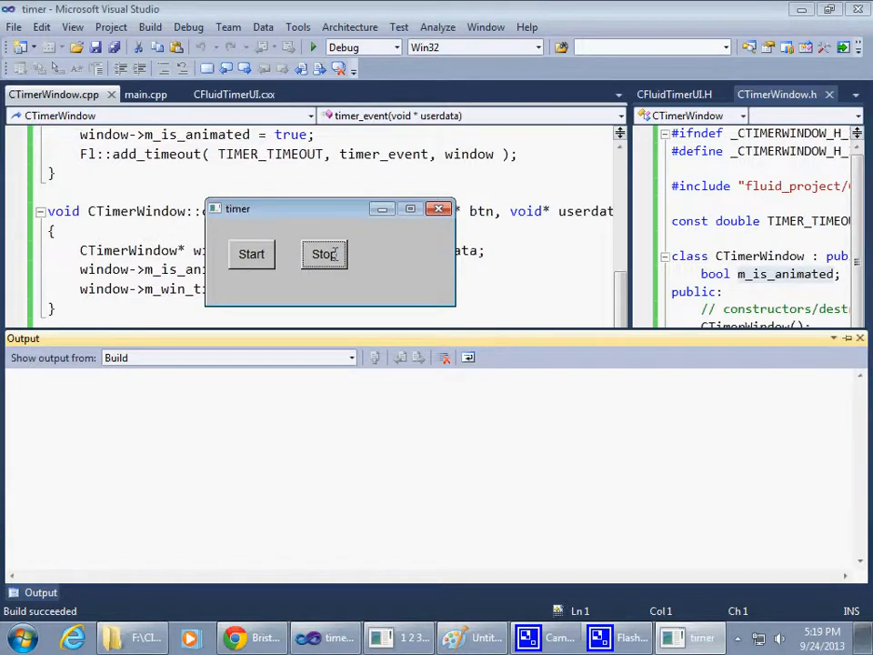
{"action": "left_click", "coordinate": [324, 254]}
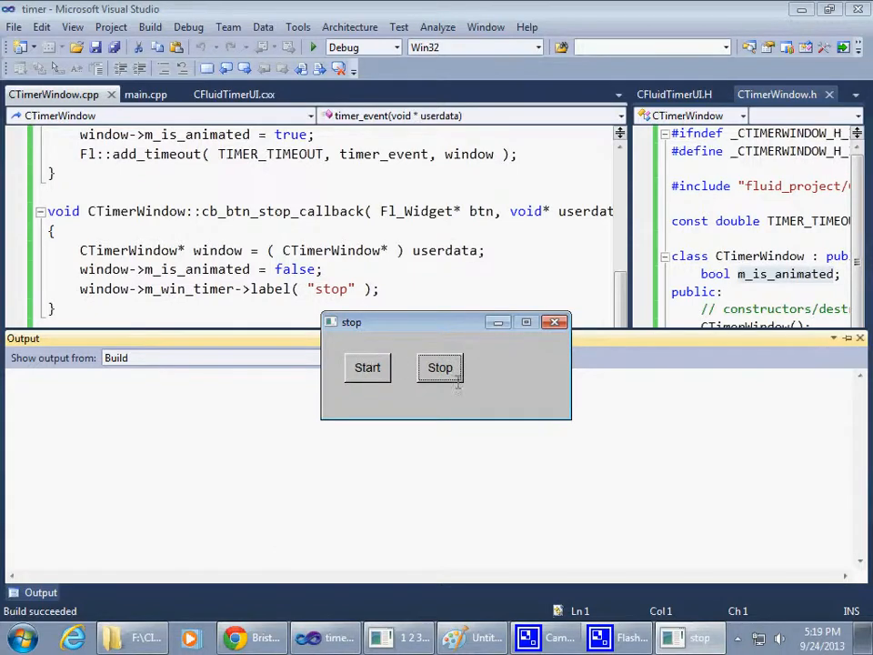
{"action": "left_click", "coordinate": [555, 321]}
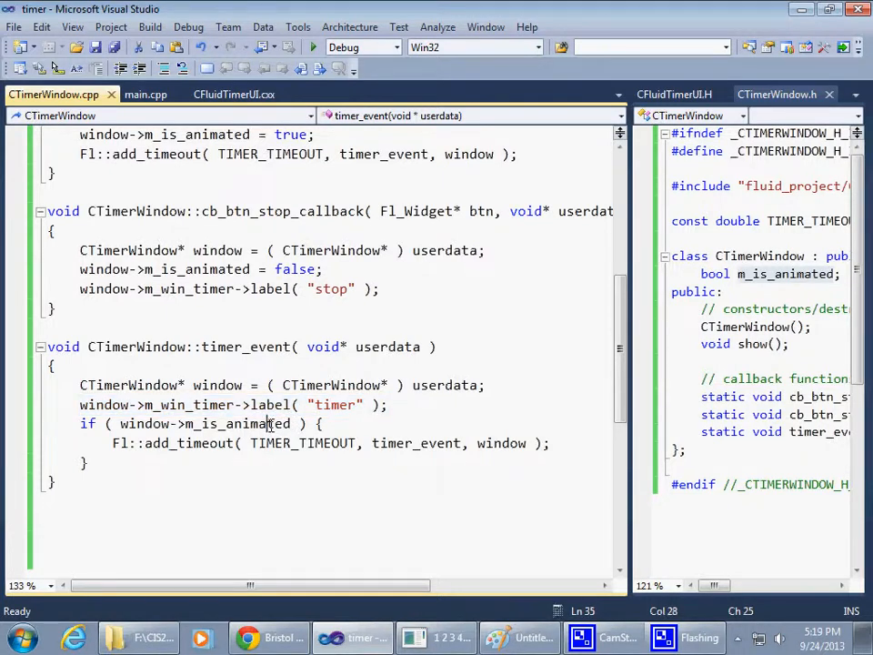
Move the label("timer") line into the m_is_animated if block in timer_event
{"action": "left_click", "coordinate": [386, 405]}
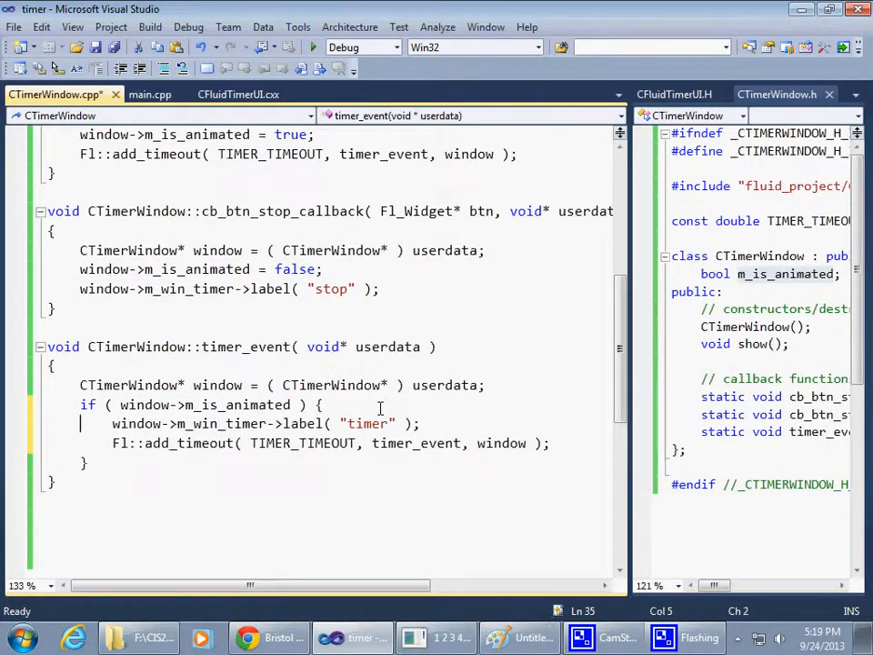
{"action": "double_click", "coordinate": [236, 405]}
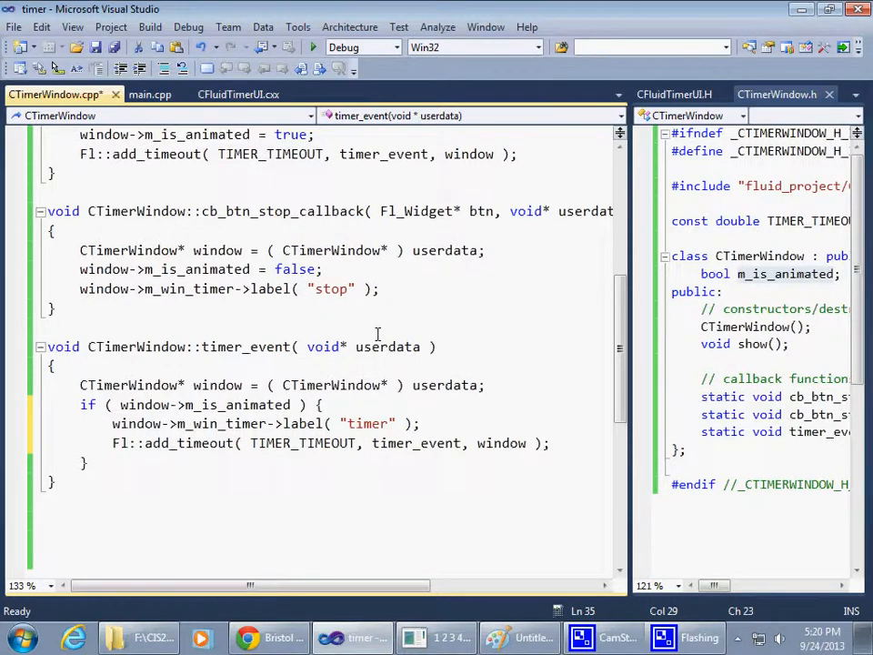
{"action": "mouse_move", "coordinate": [368, 423]}
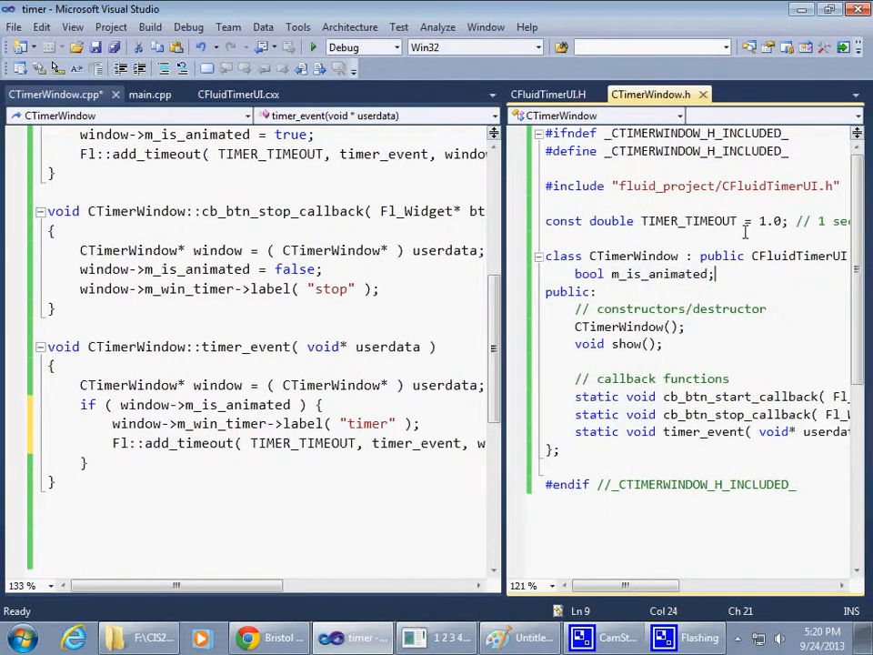
Declare 'int m_count;' below m_is_animated in the CTimerWindow header
{"action": "type", "text": "int"}
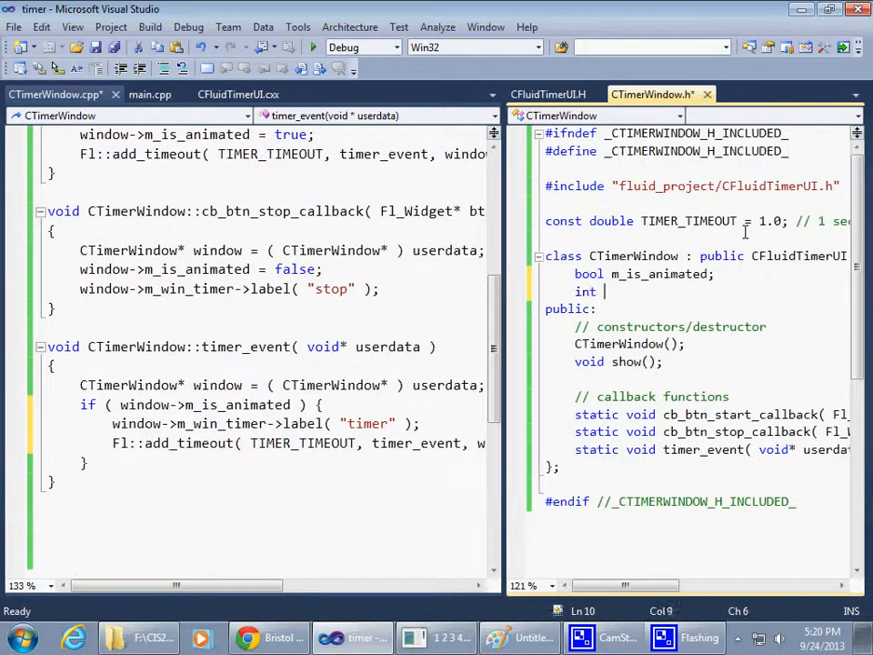
{"action": "type", "text": "m_c"}
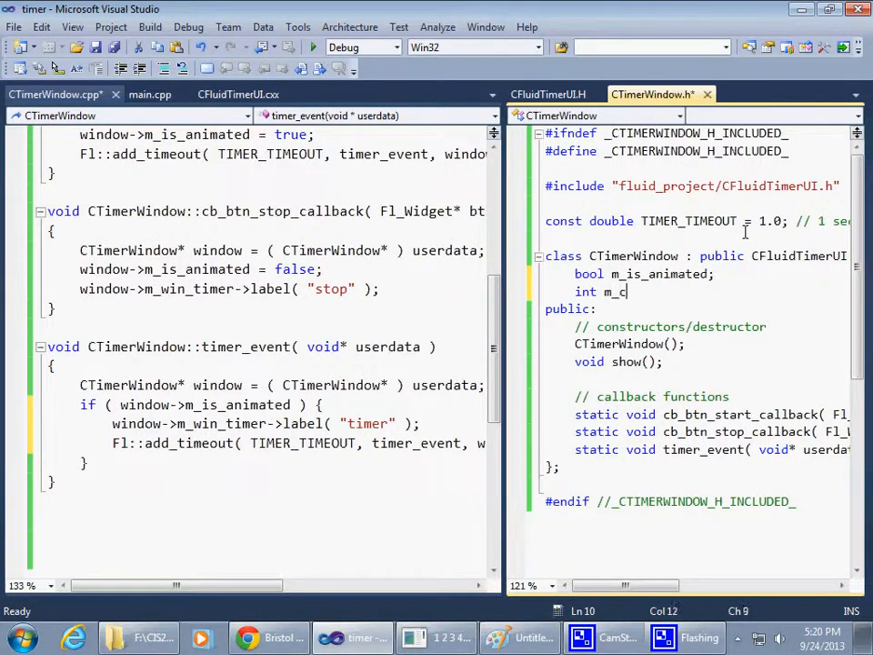
{"action": "type", "text": "ount;"}
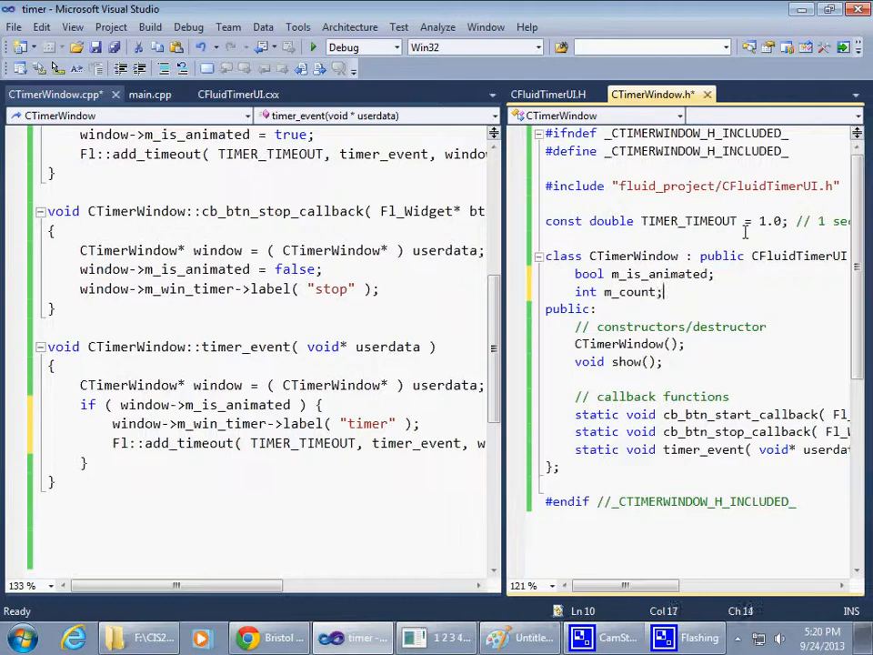
{"action": "double_click", "coordinate": [631, 291]}
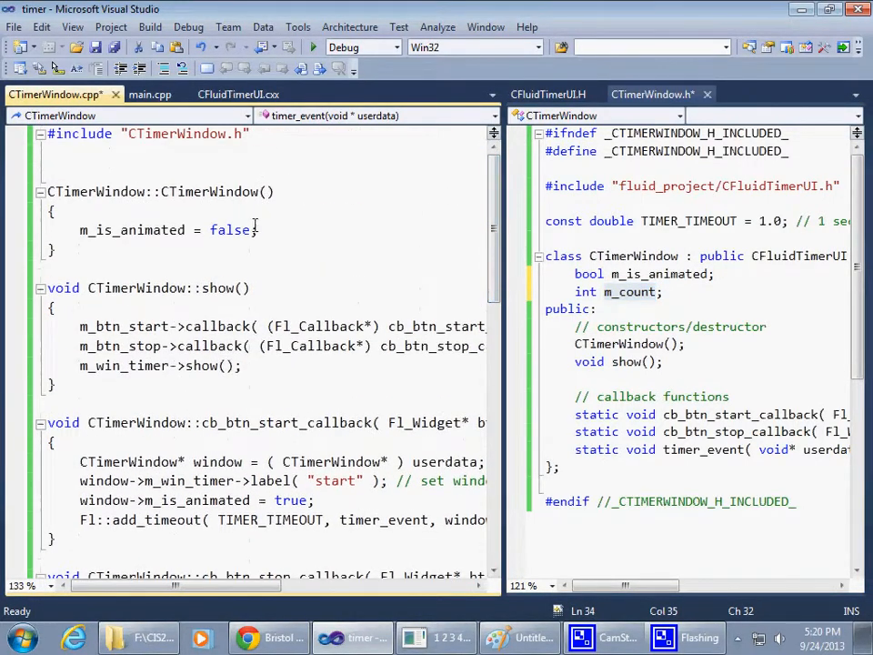
Initialize m_count = 0 in the CTimerWindow constructor, checking main.cpp along the way
{"action": "type", "text": "m_count"}
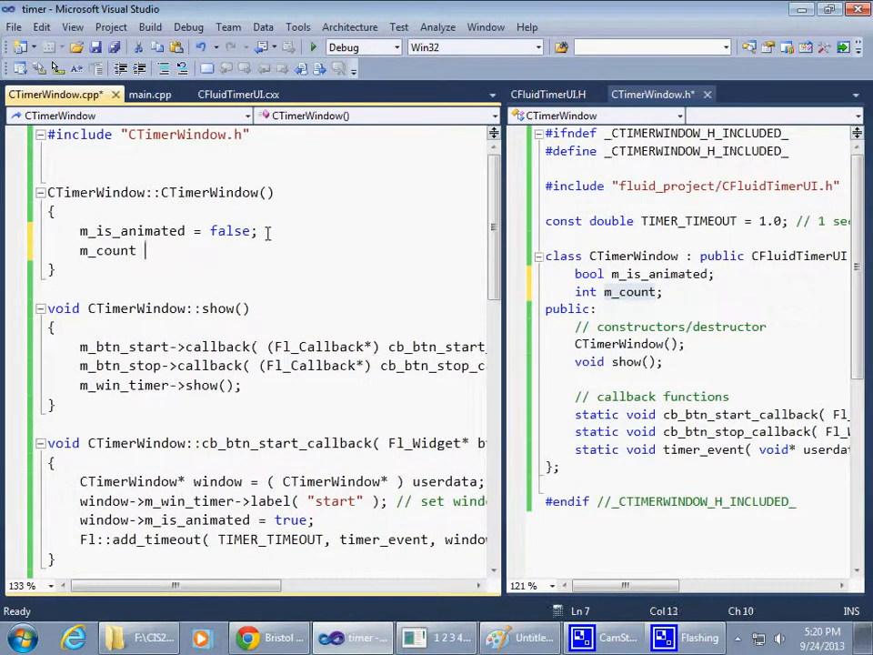
{"action": "type", "text": "= 0;"}
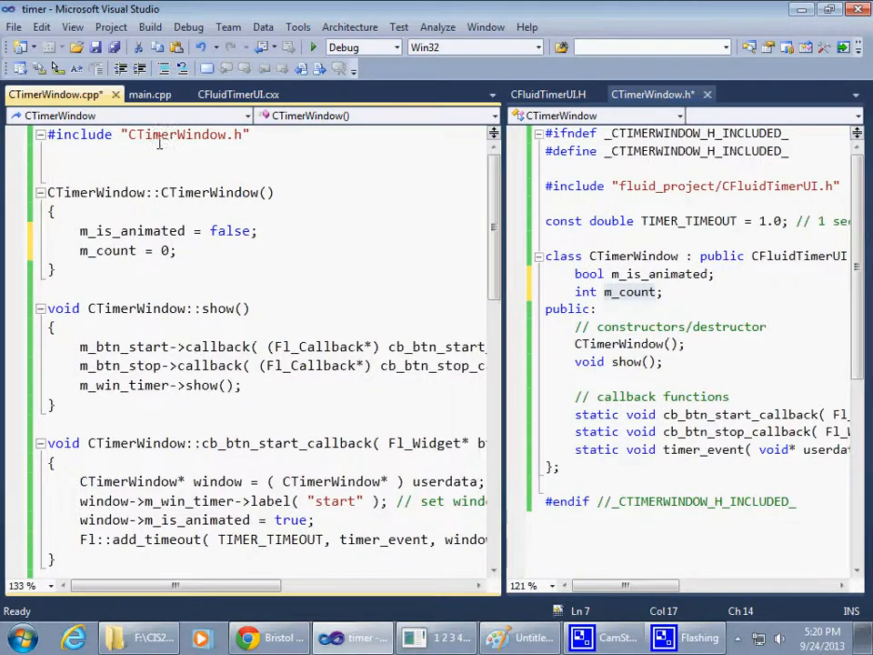
{"action": "left_click", "coordinate": [150, 94]}
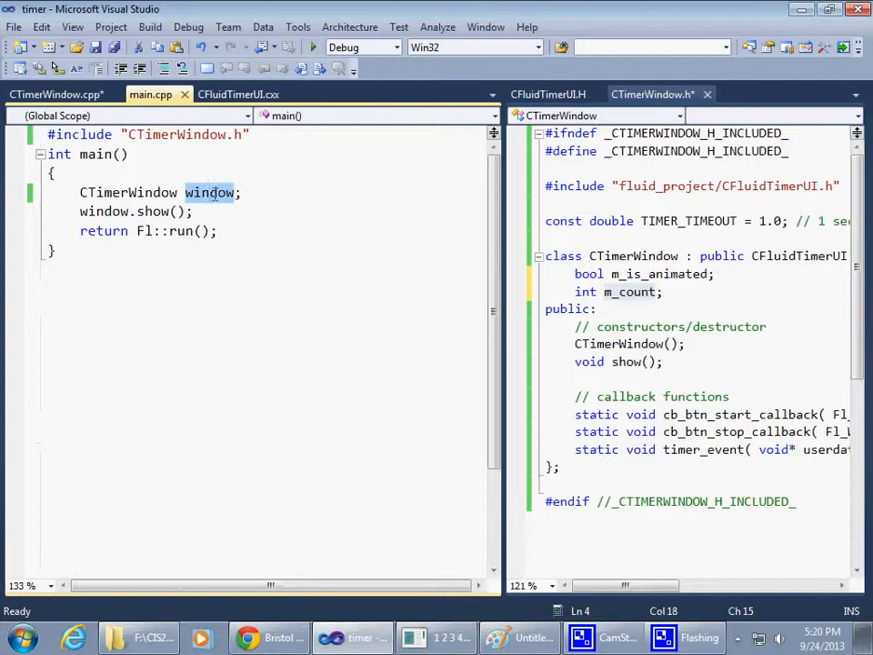
{"action": "mouse_move", "coordinate": [306, 254]}
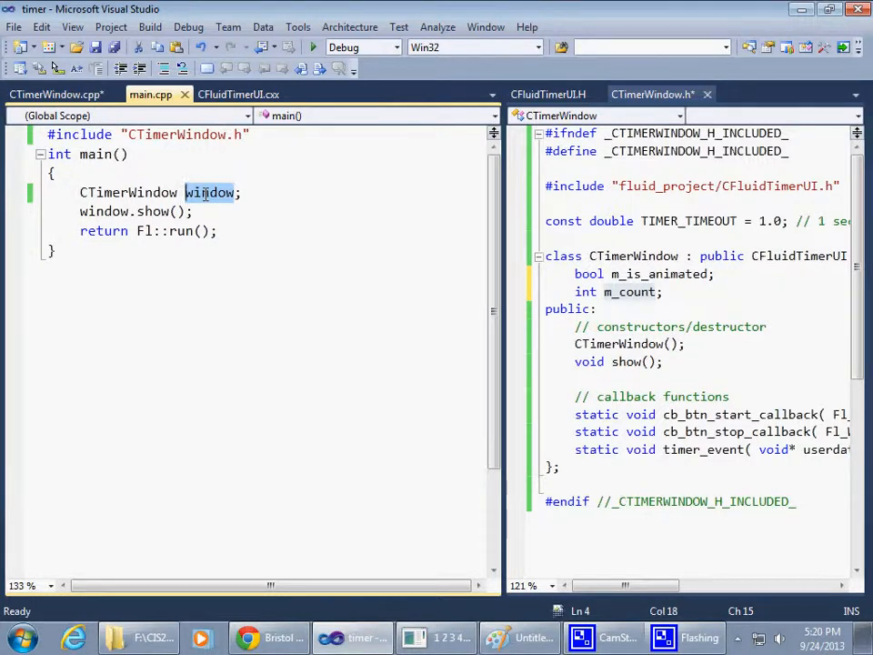
{"action": "left_click", "coordinate": [57, 94]}
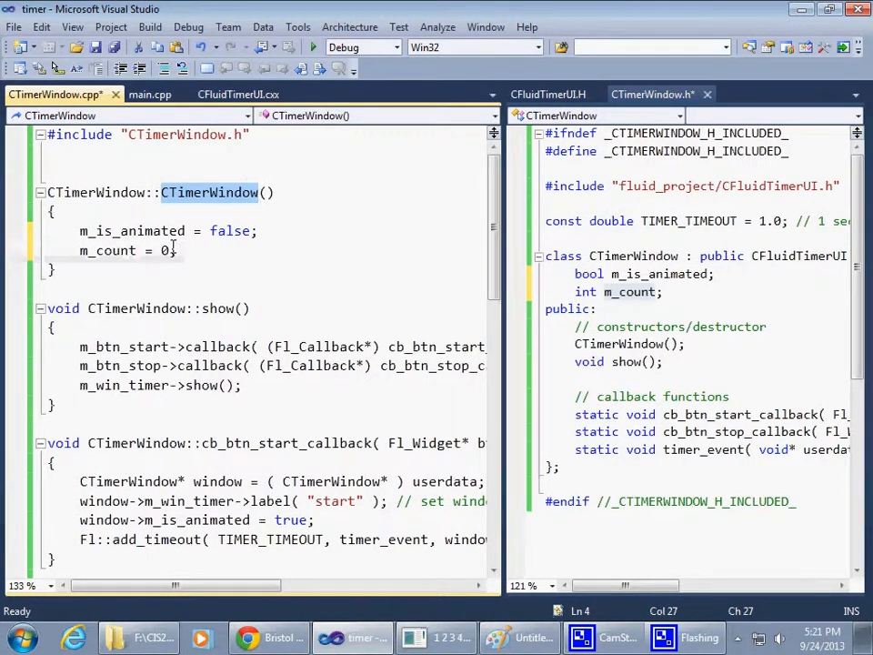
{"action": "double_click", "coordinate": [108, 250]}
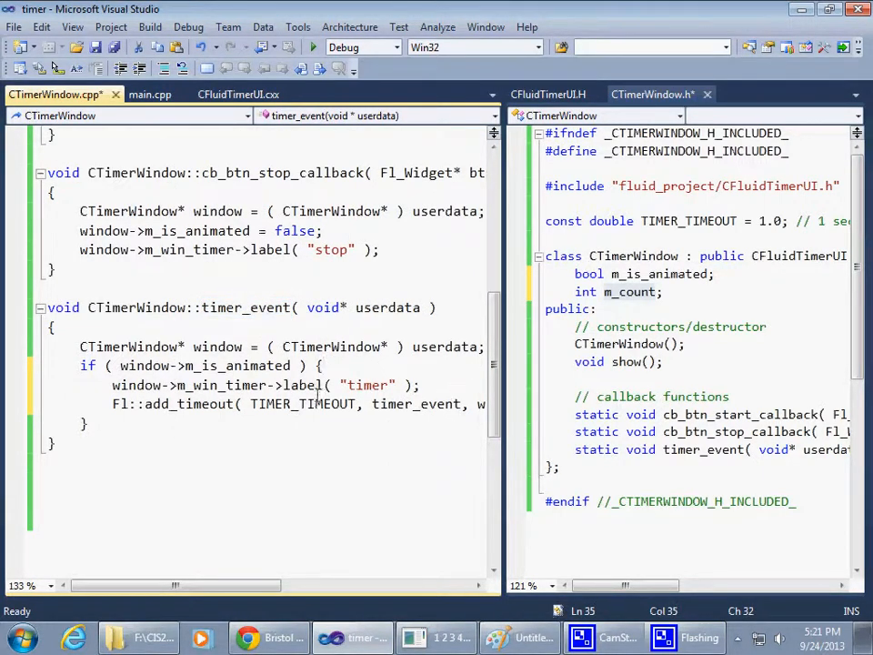
Increment the counter as ++( window->m_count ); inside timer_event's if block and save
{"action": "double_click", "coordinate": [237, 365]}
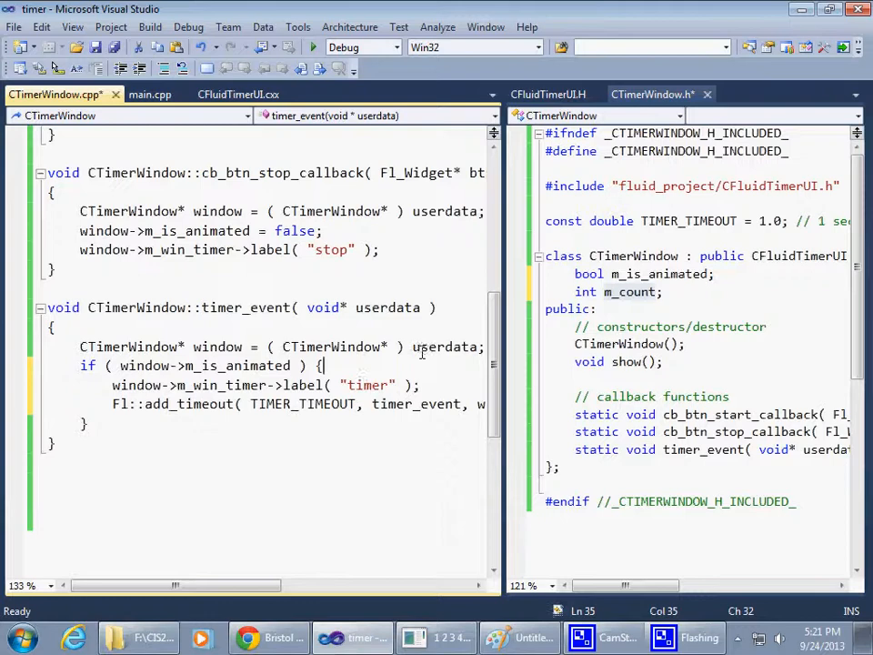
{"action": "type", "text": "m"}
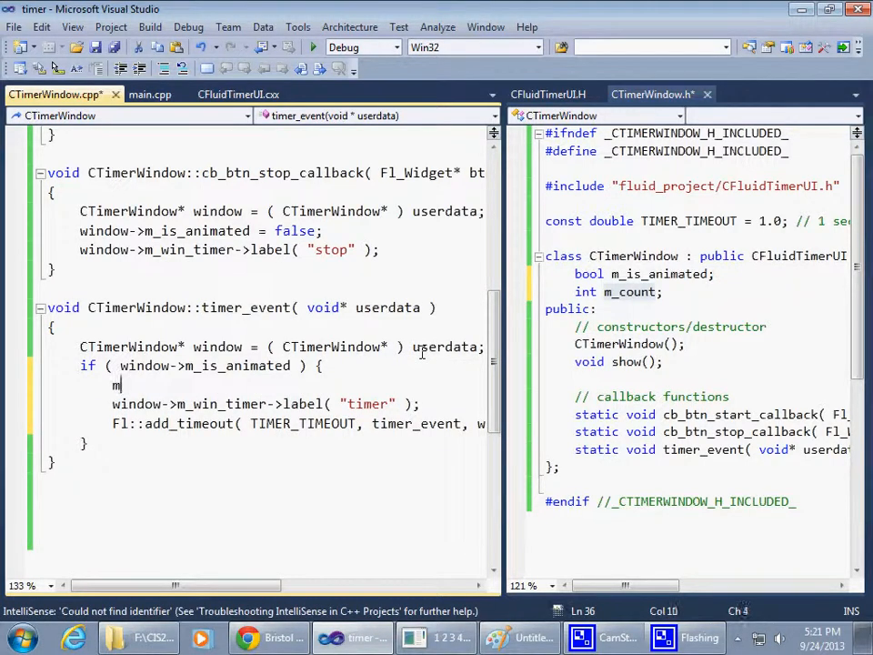
{"action": "type", "text": "_count;"}
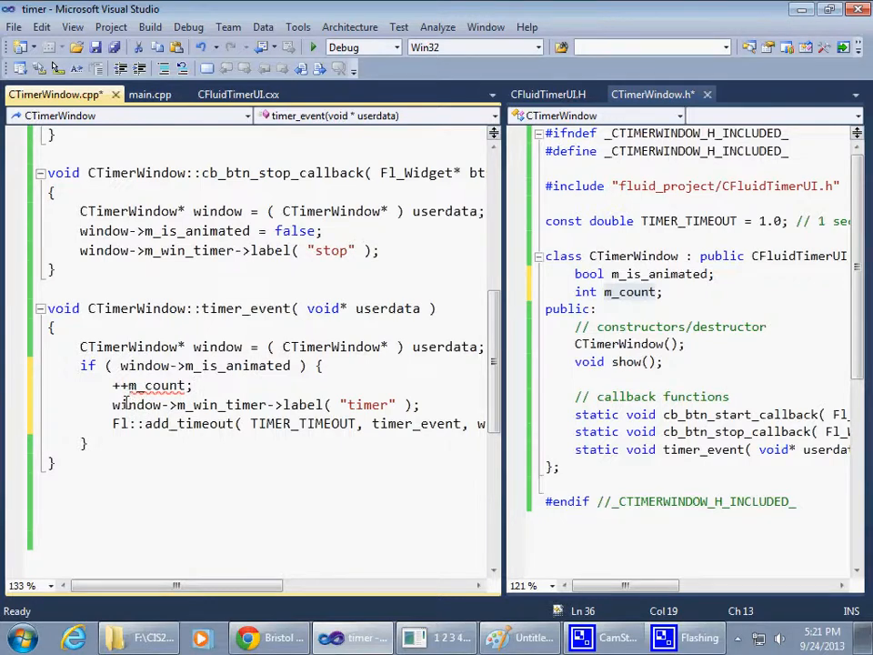
{"action": "left_click", "coordinate": [179, 404]}
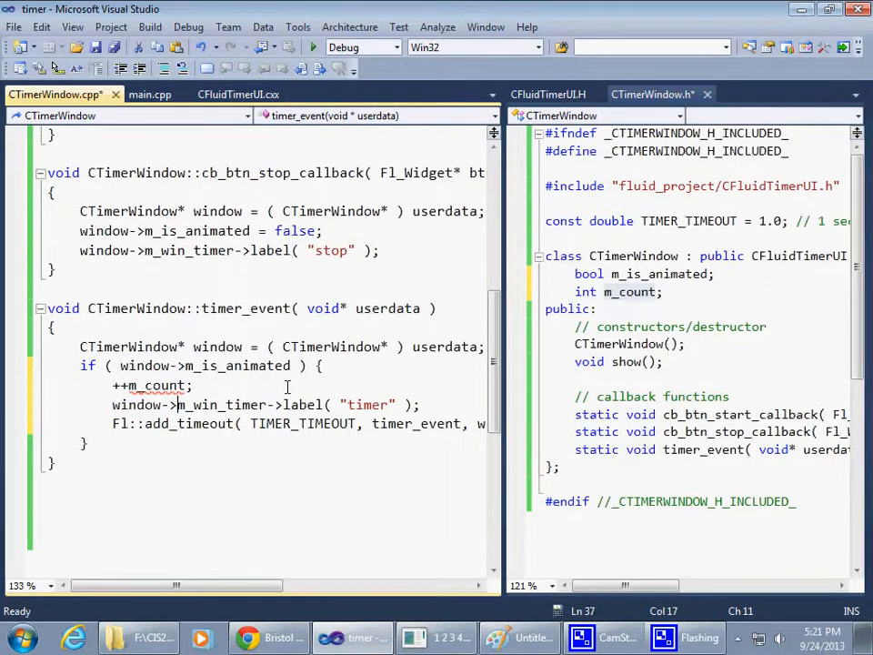
{"action": "double_click", "coordinate": [141, 405]}
{"action": "type", "text": "window->"}
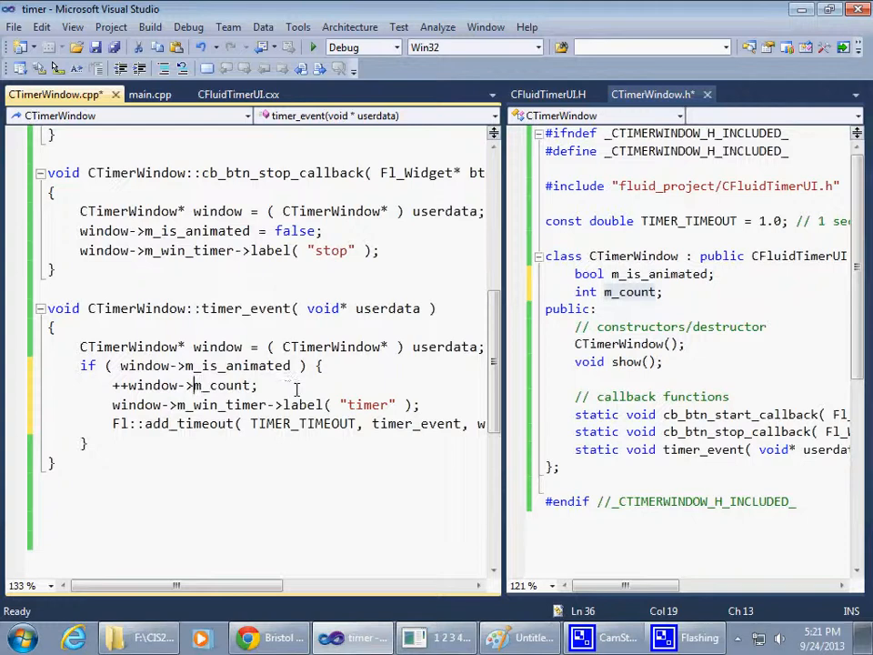
{"action": "double_click", "coordinate": [154, 385]}
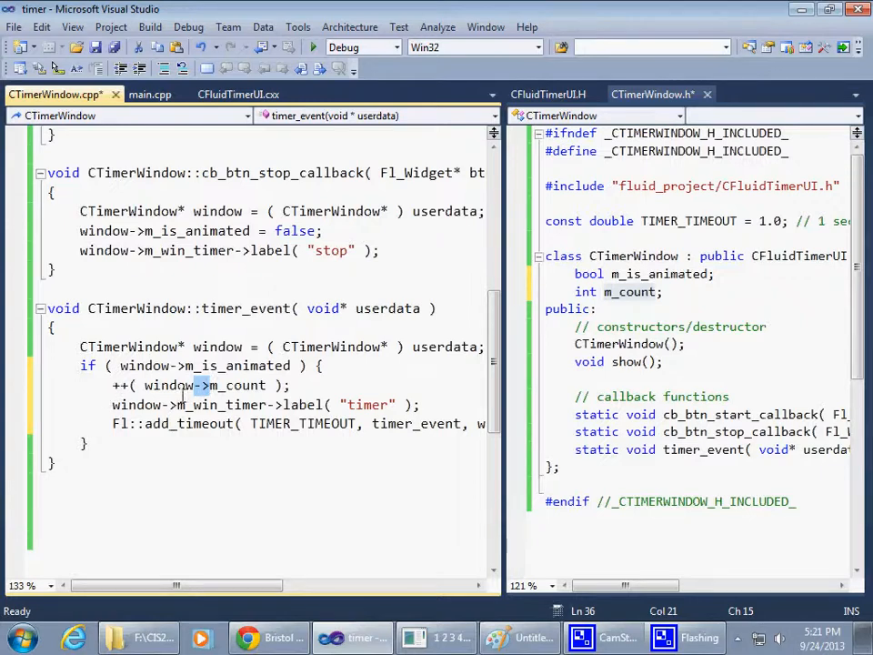
{"action": "double_click", "coordinate": [204, 385]}
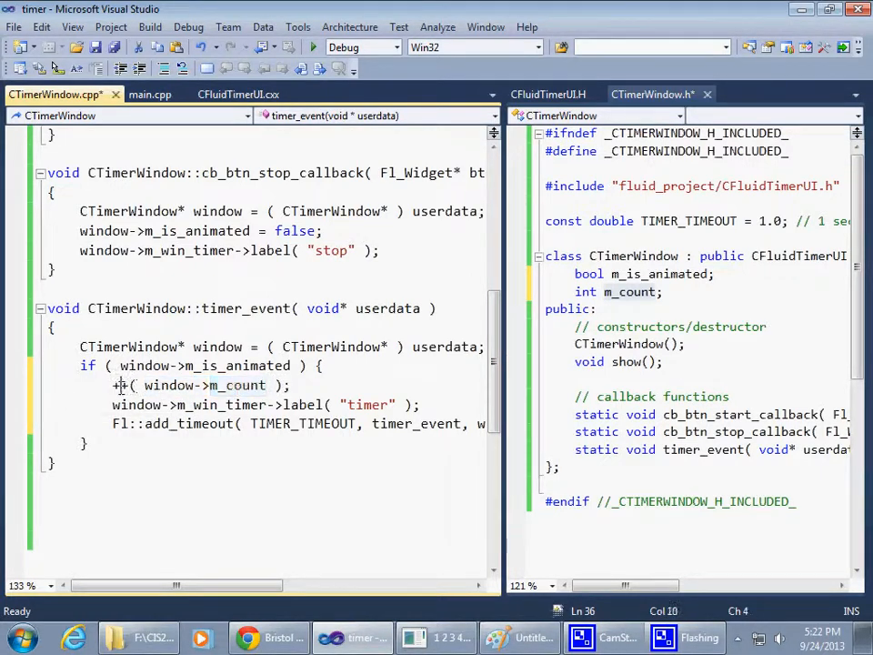
{"action": "type", "text": "++"}
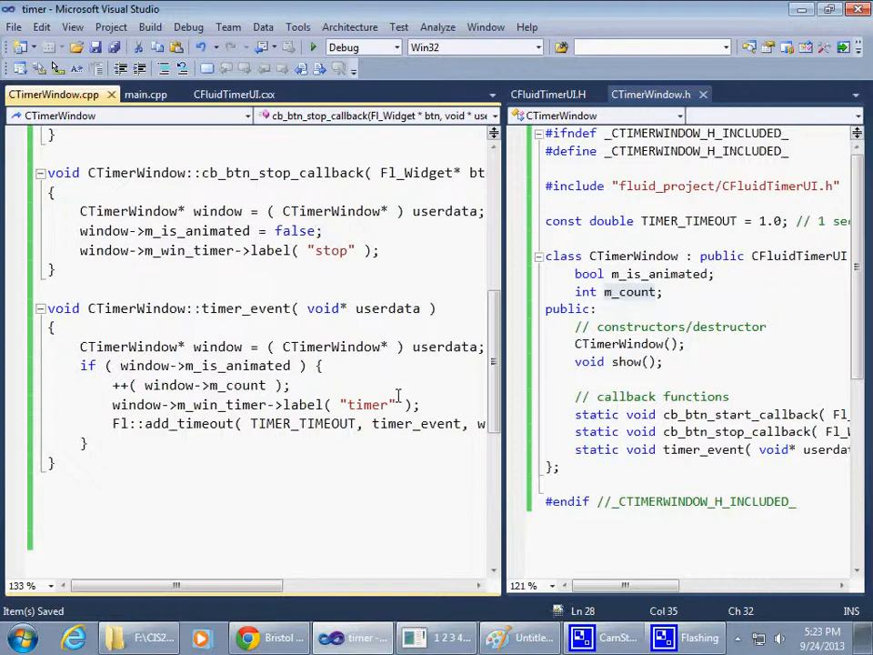
Add #include <sstream> and #include <string> at the top of CTimerWindow.cpp
{"action": "left_click", "coordinate": [322, 231]}
{"action": "type", "text": "#"}
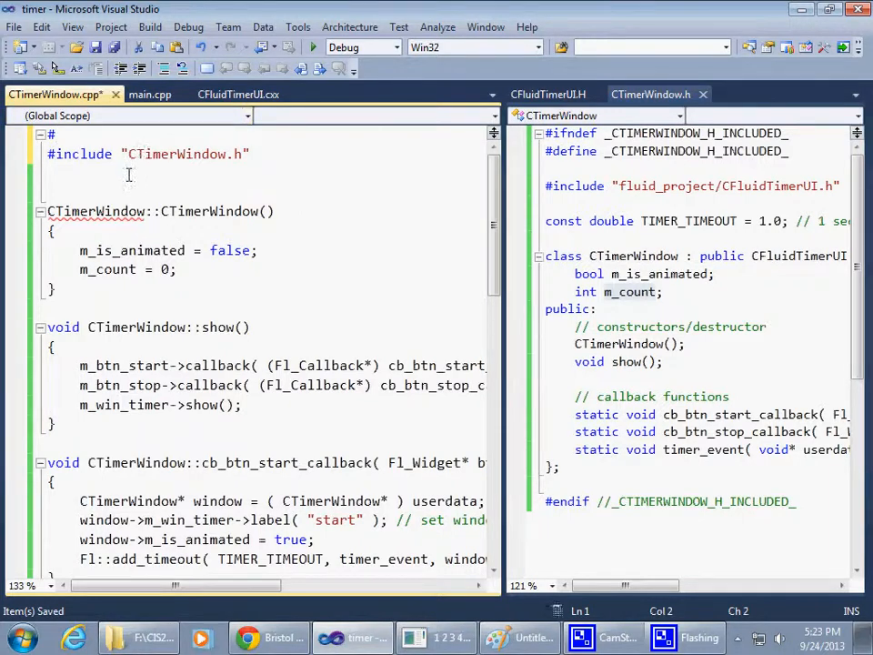
{"action": "type", "text": "incl"}
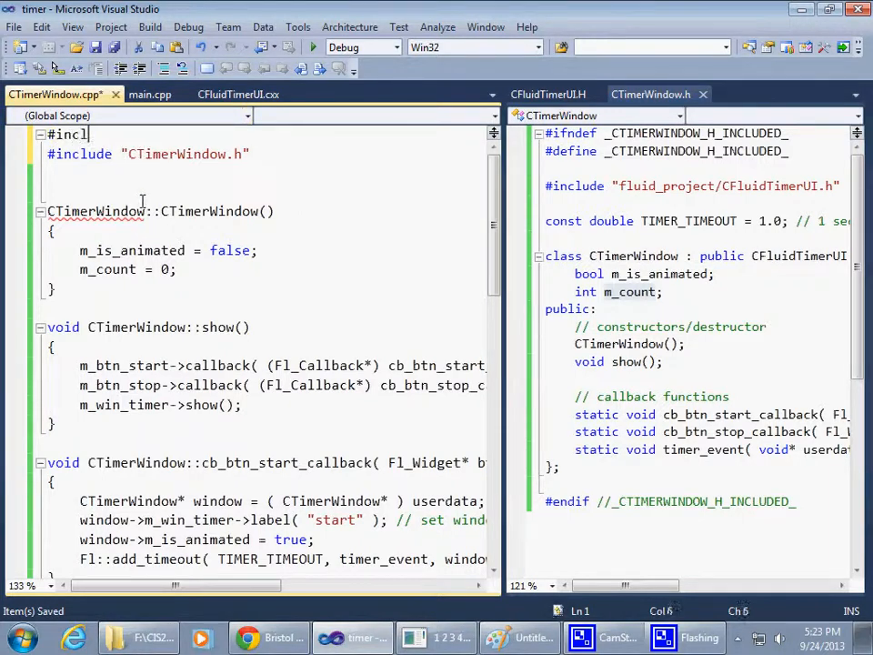
{"action": "type", "text": "ude"}
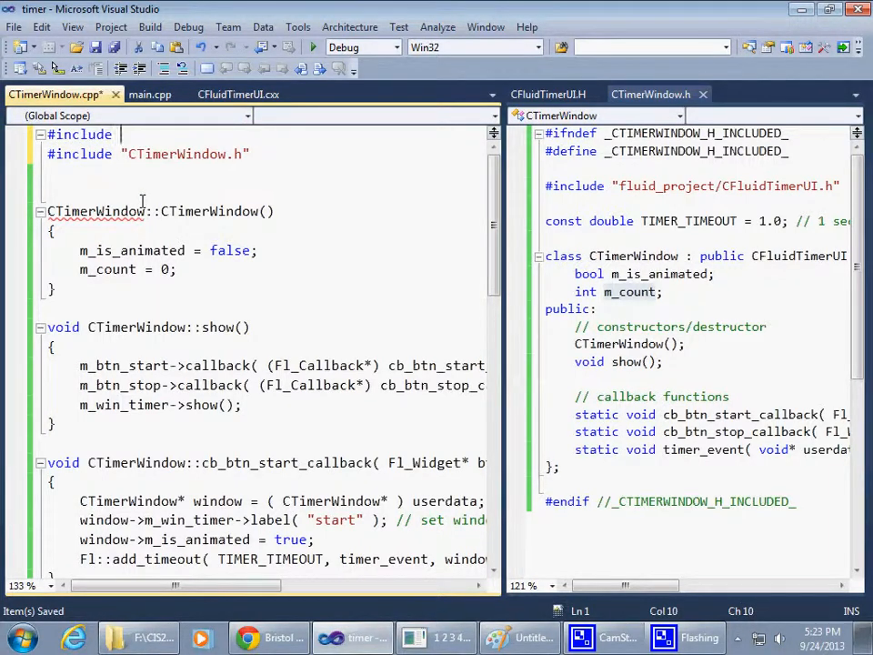
{"action": "type", "text": "<"}
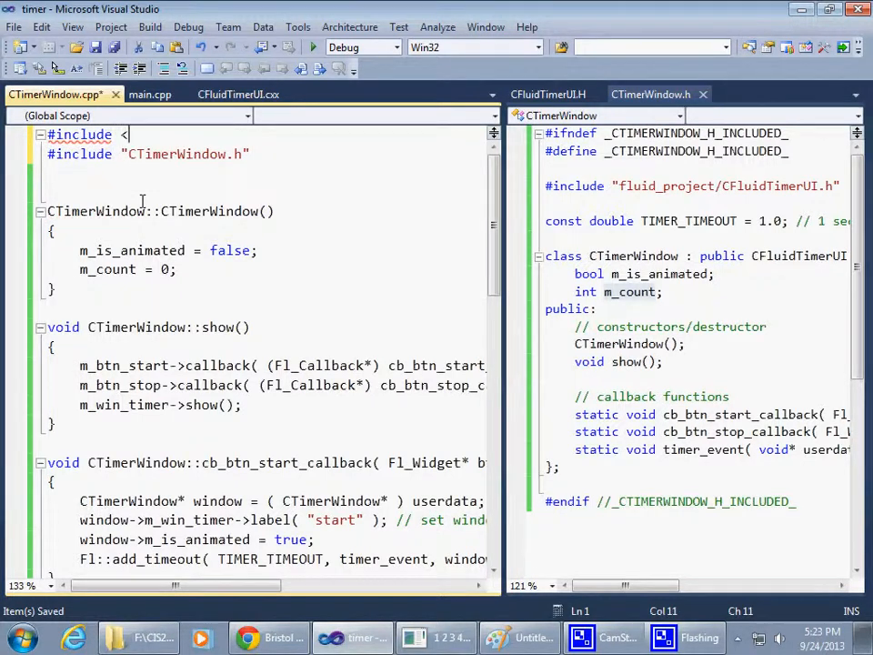
{"action": "type", "text": "_dbdao.h>"}
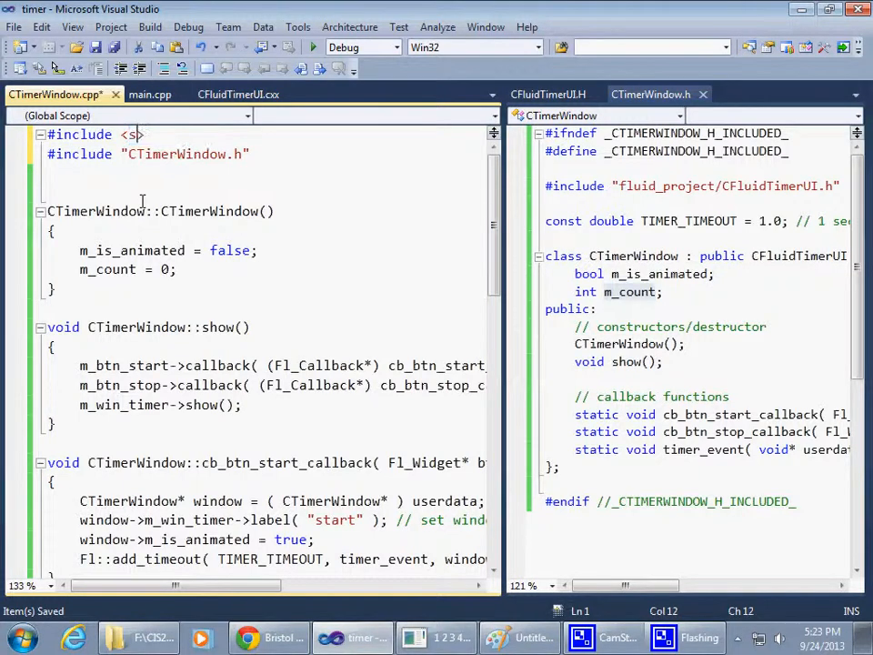
{"action": "type", "text": "tream>"}
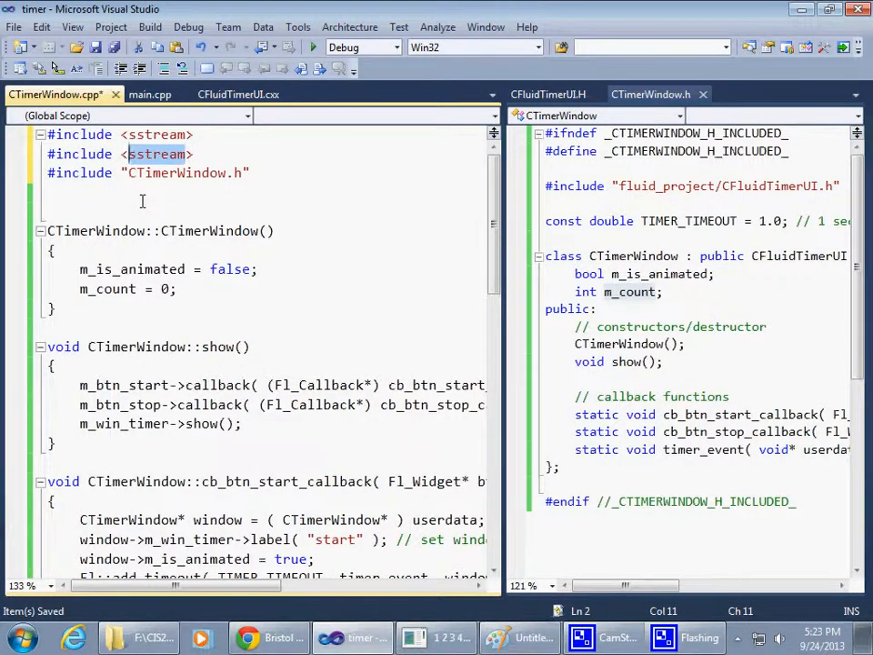
{"action": "type", "text": "string"}
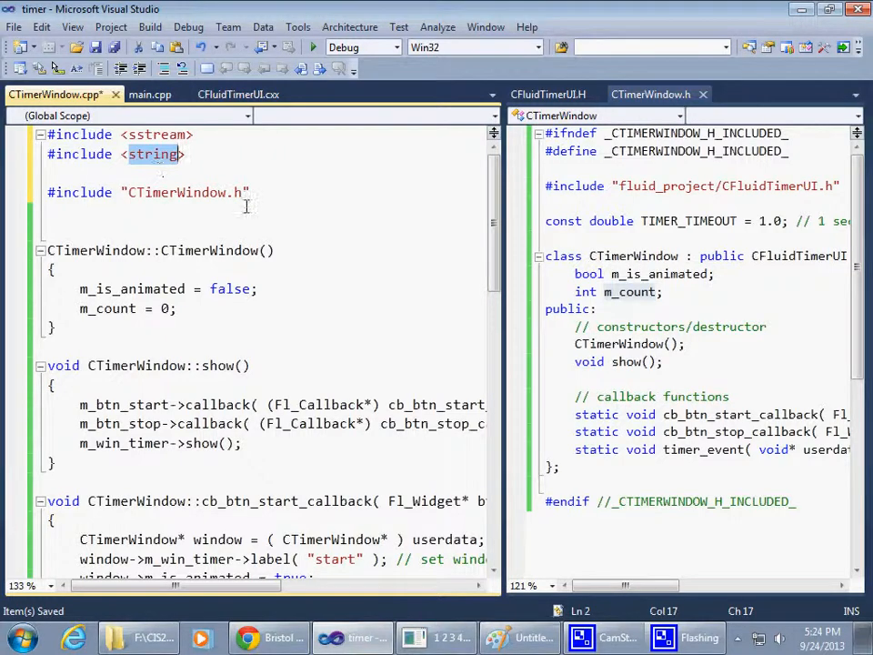
{"action": "scroll", "scroll_direction": "down", "scroll_amount": 3}
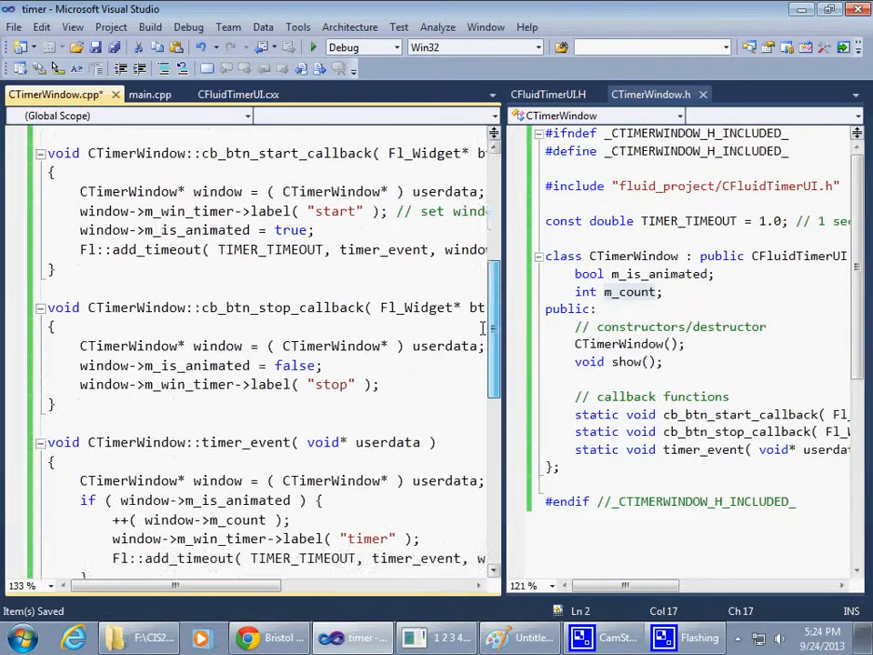
Declare std::stringstream buffer; below the m_count increment in timer_event
{"action": "scroll", "scroll_direction": "down", "scroll_amount": 3}
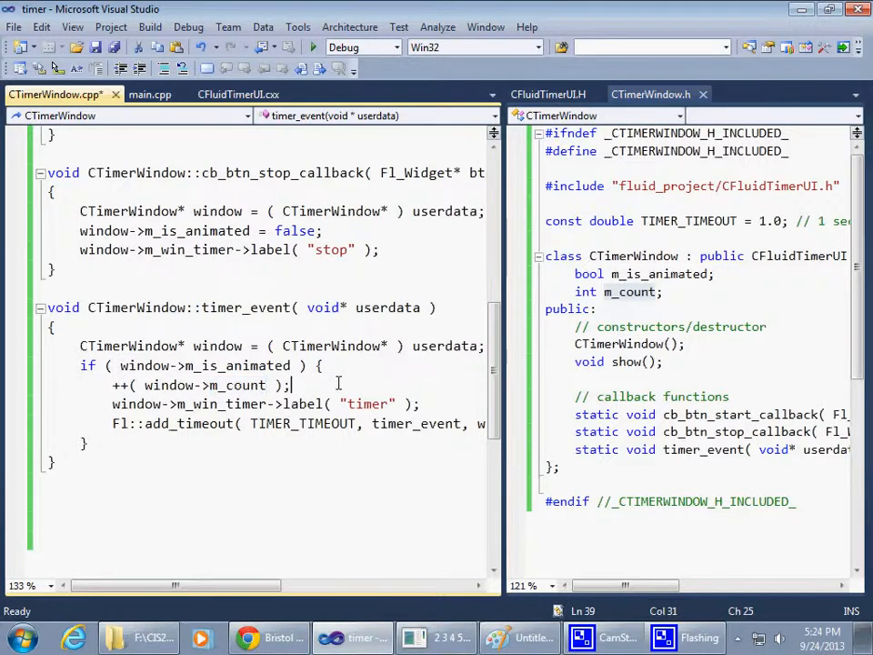
{"action": "type", "text": "std:"}
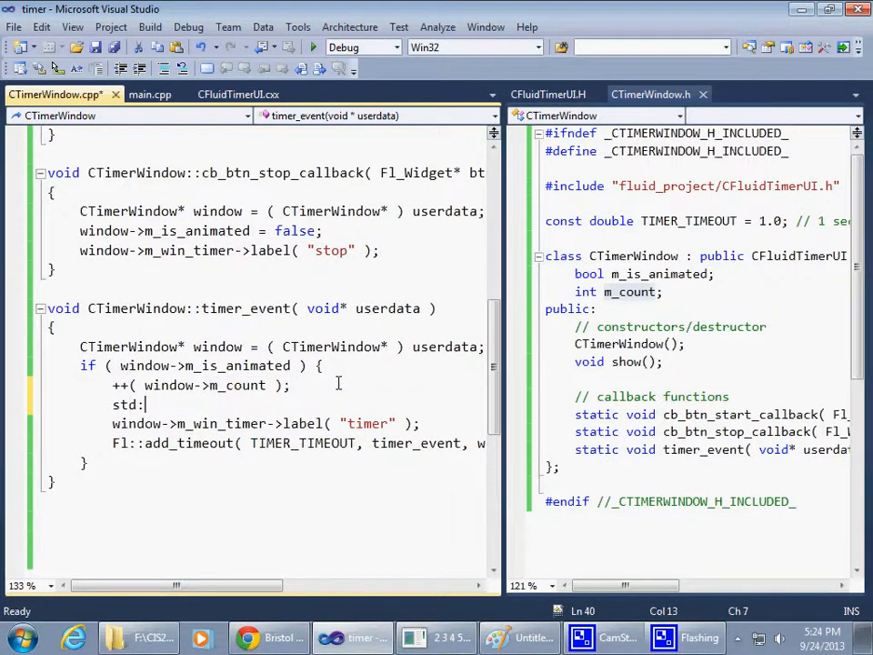
{"action": "type", "text": "st"}
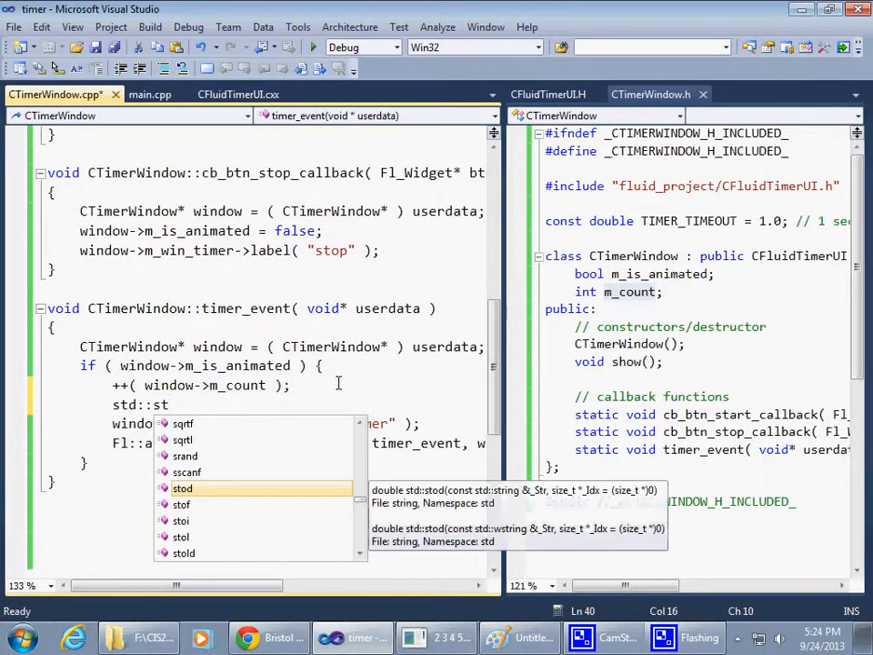
{"action": "type", "text": "ri"}
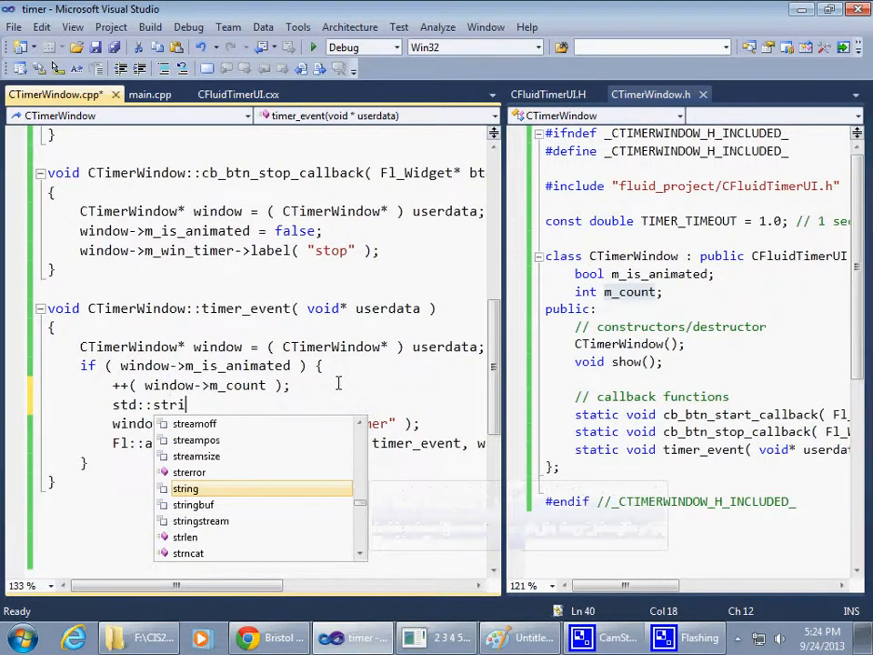
{"action": "type", "text": "ngstream"}
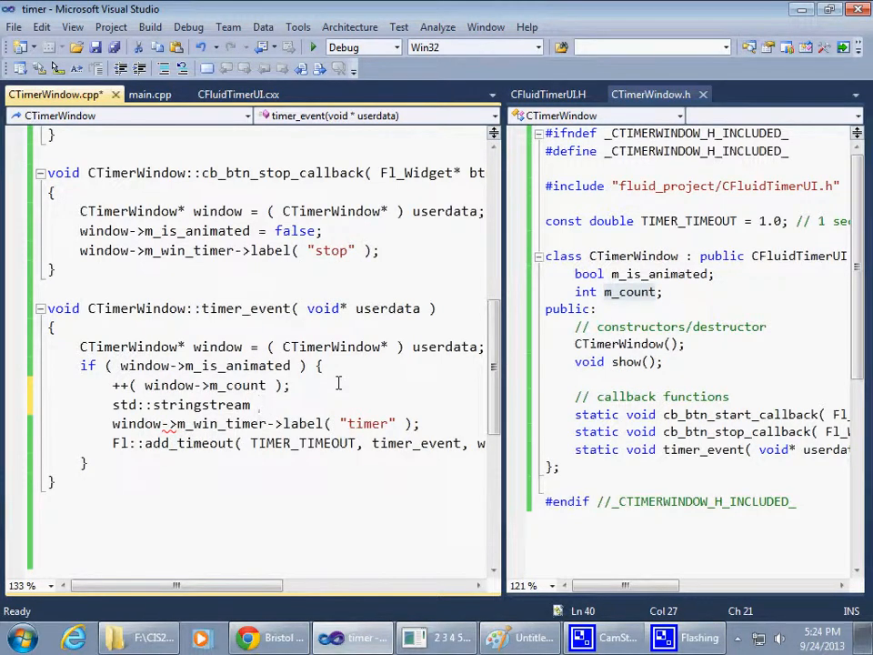
{"action": "type", "text": "buu"}
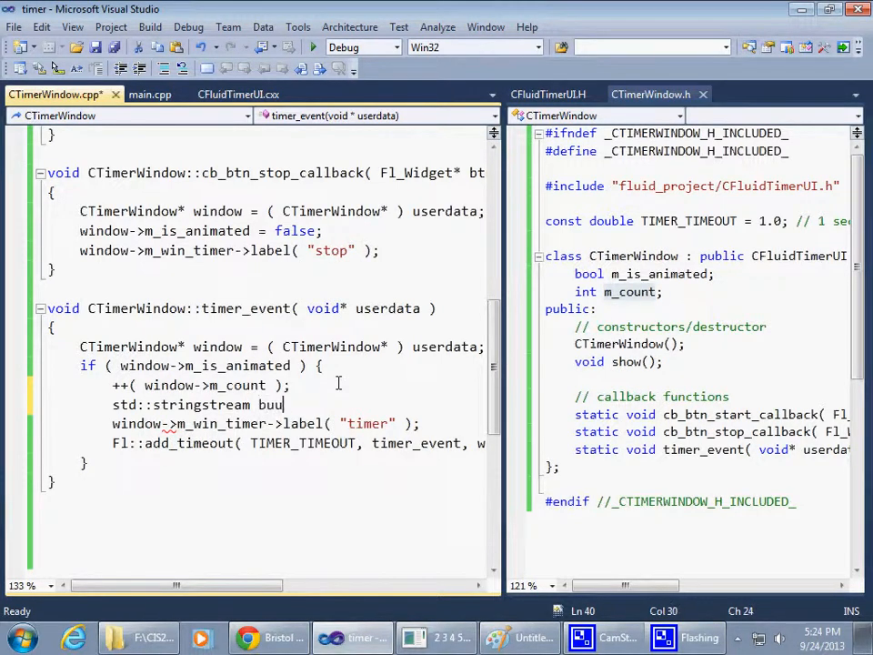
{"action": "type", "text": "fers"}
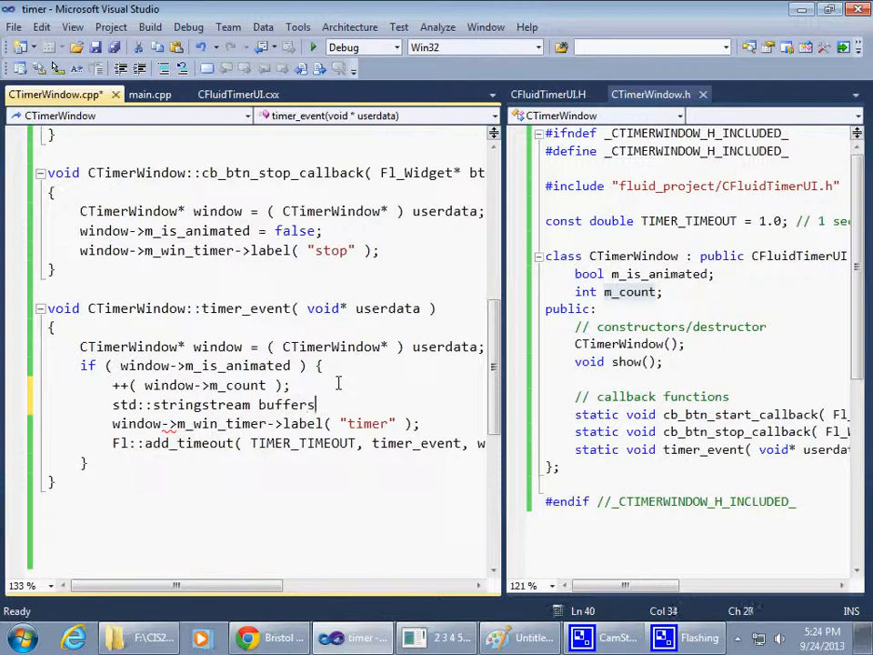
{"action": "type", "text": ";"}
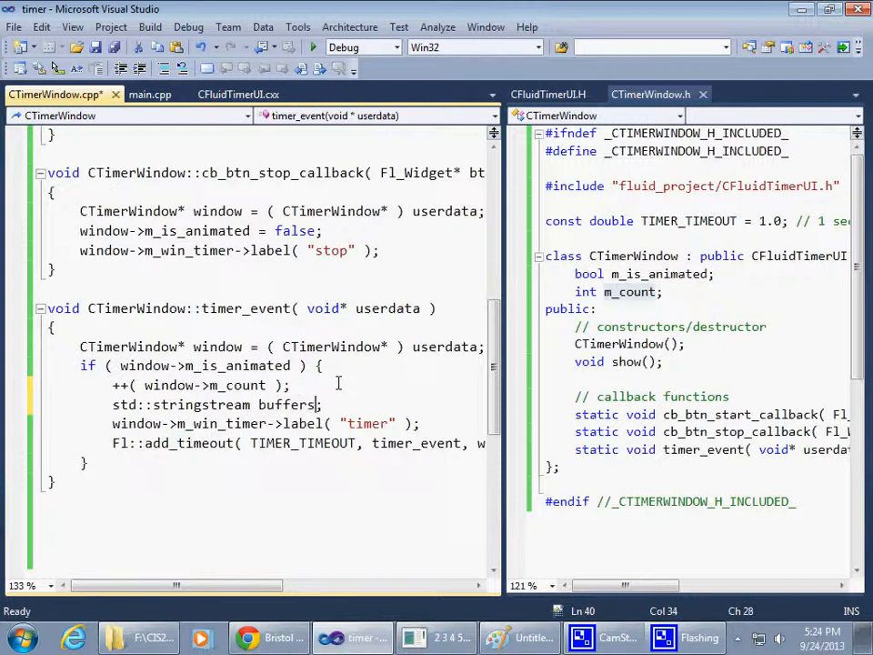
{"action": "key", "text": "Backspace"}
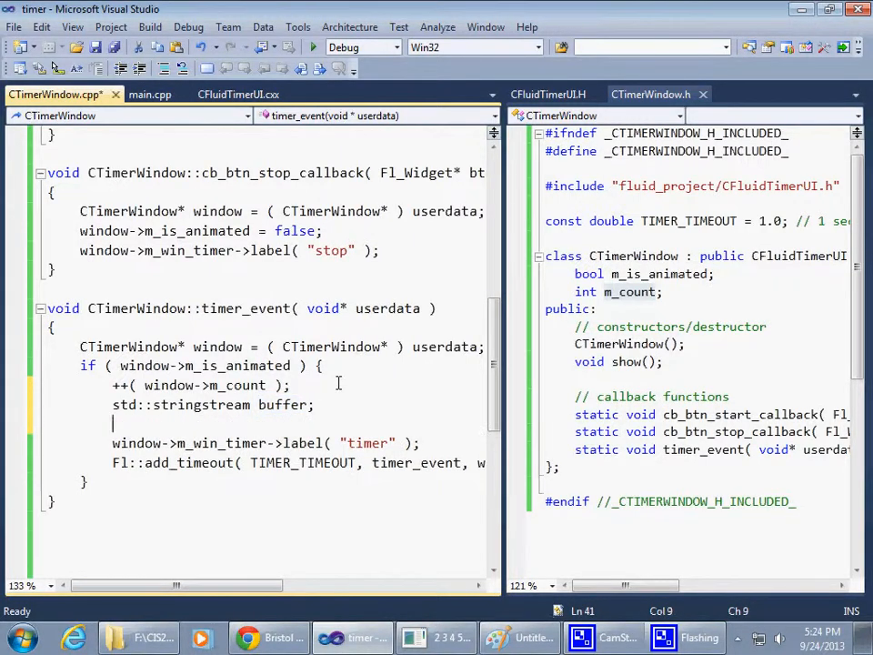
Stream window->m_count into buffer with buffer << window->m_count; and begin the next buffer line
{"action": "type", "text": "buffer"}
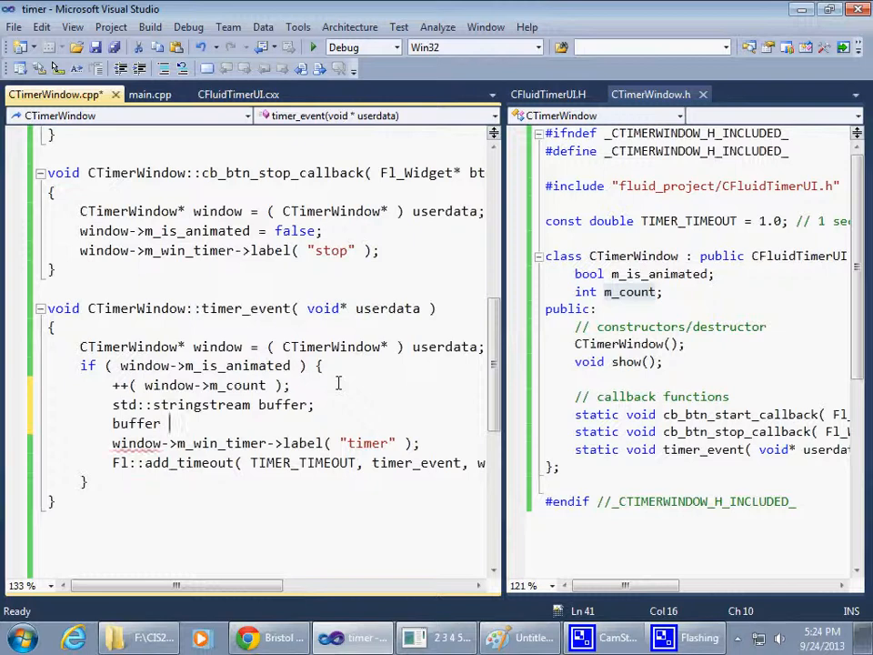
{"action": "type", "text": "<<"}
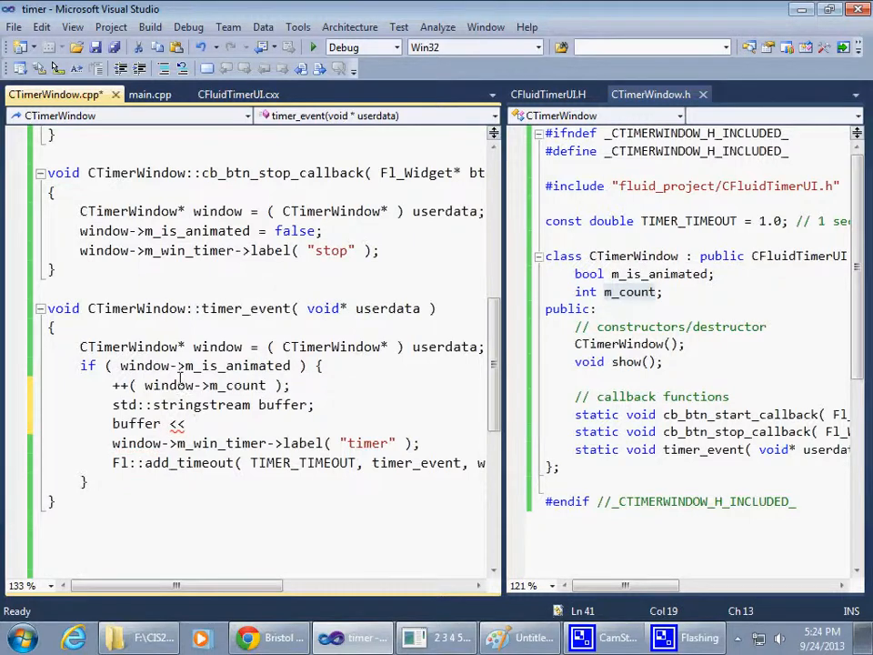
{"action": "double_click", "coordinate": [207, 384]}
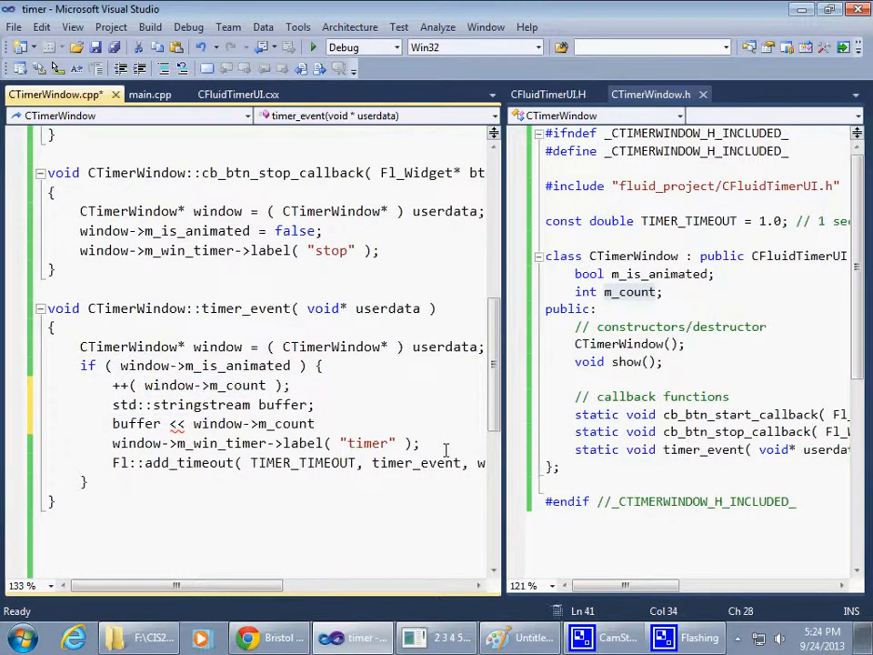
{"action": "type", "text": ";"}
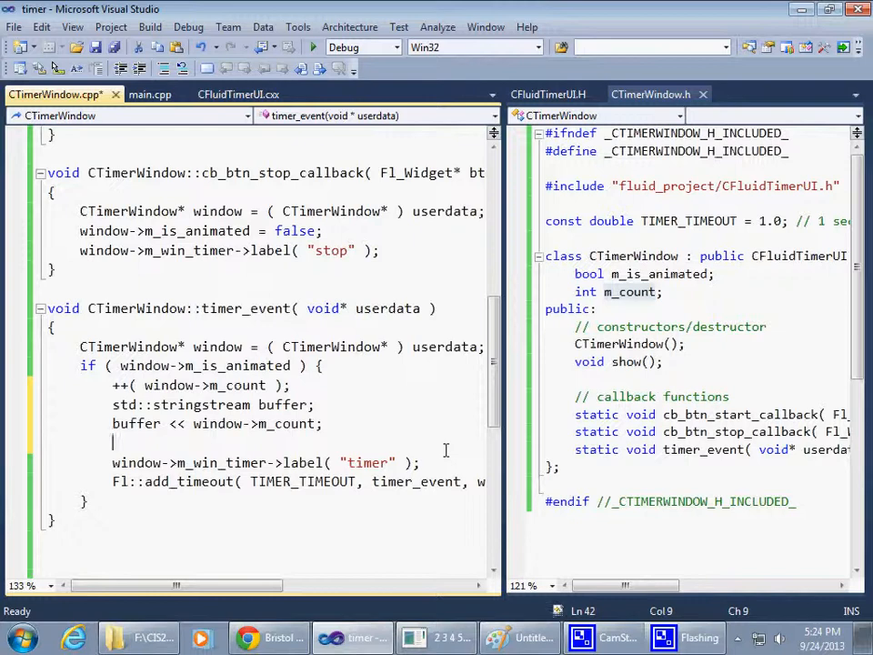
{"action": "type", "text": "buffer."}
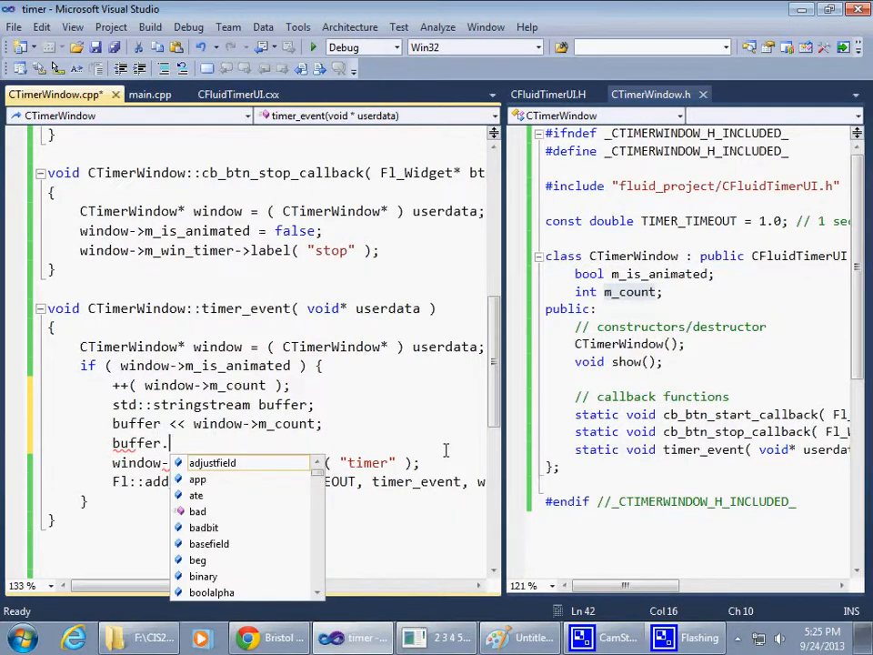
Set the window label from buffer.str() in place of the fixed "timer" text
{"action": "type", "text": "str()"}
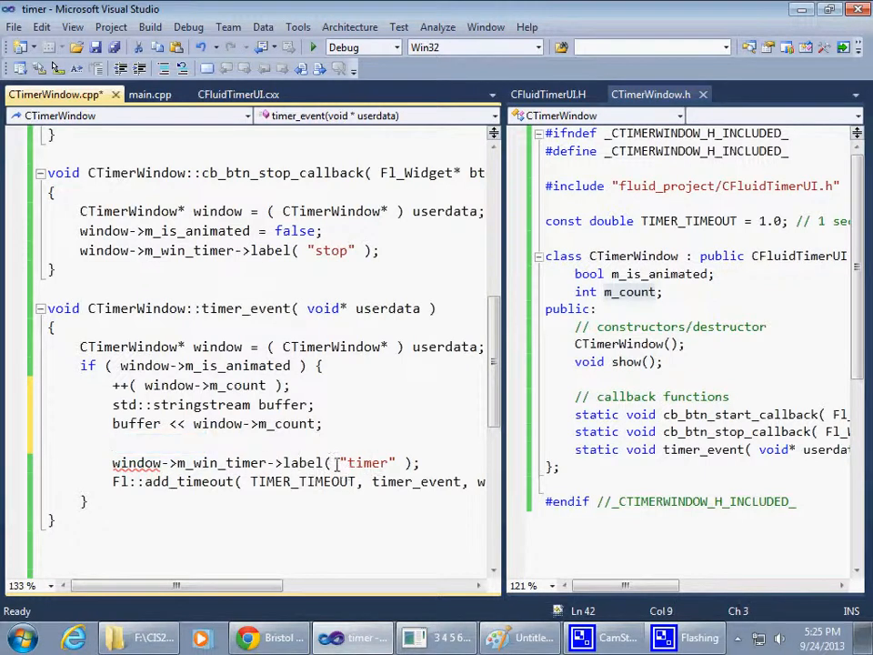
{"action": "type", "text": "buffer.str()"}
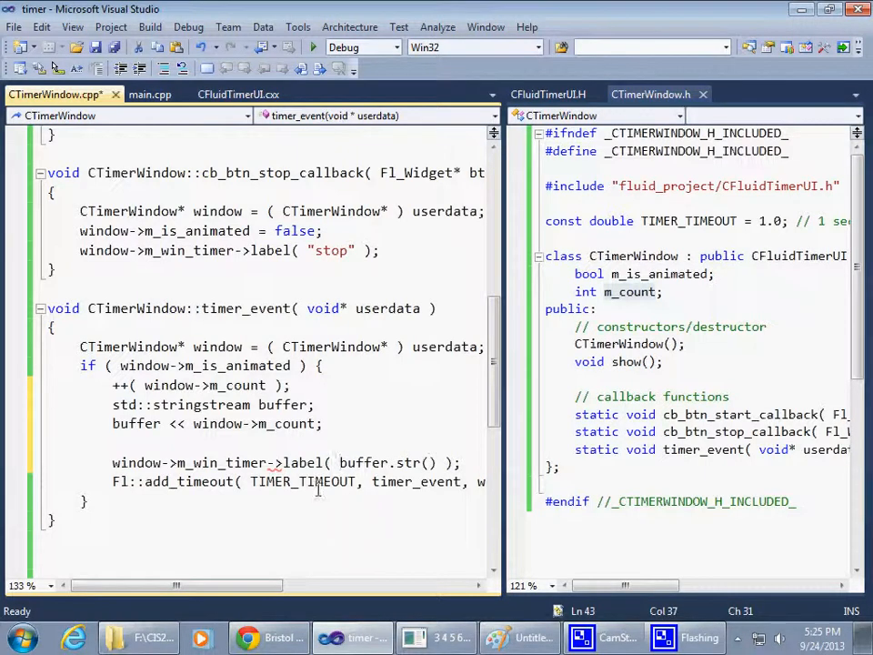
{"action": "mouse_move", "coordinate": [305, 482]}
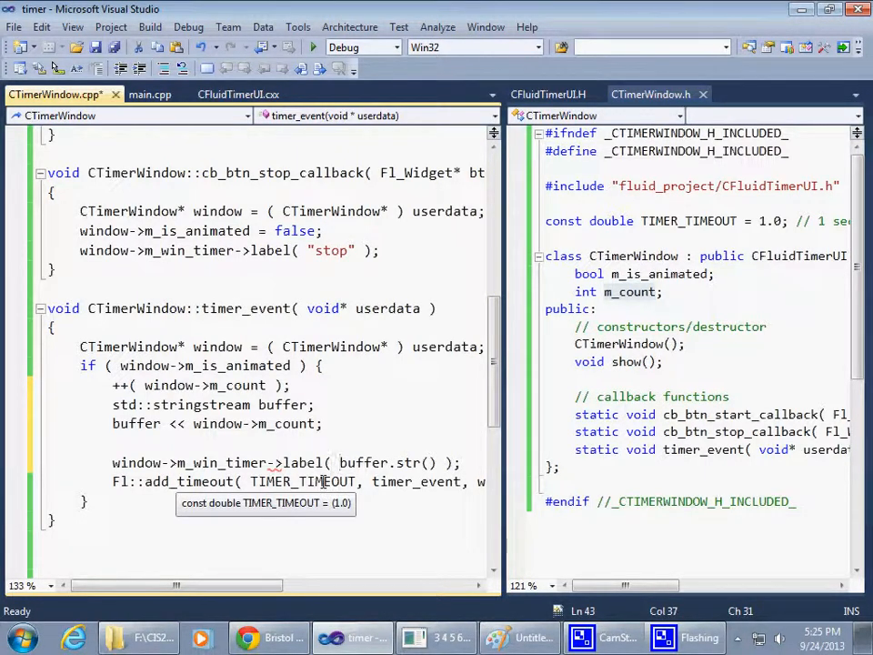